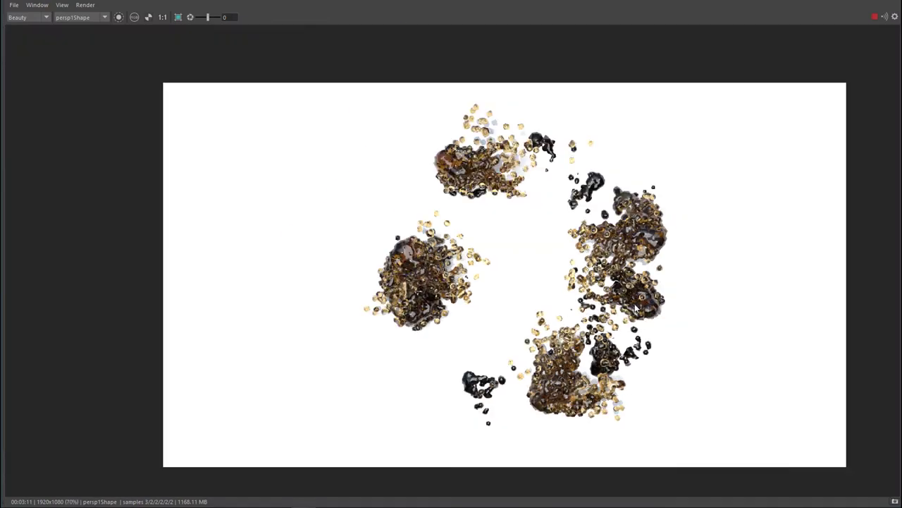
Play the MASH particle simulation and scrub to later frames so the clusters spread into clumps.
scroll("up", 3)
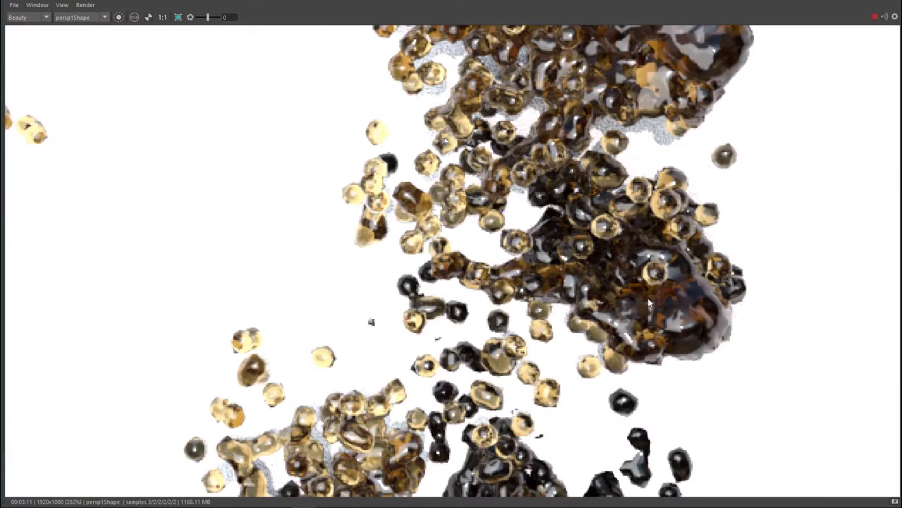
left_click(162, 17)
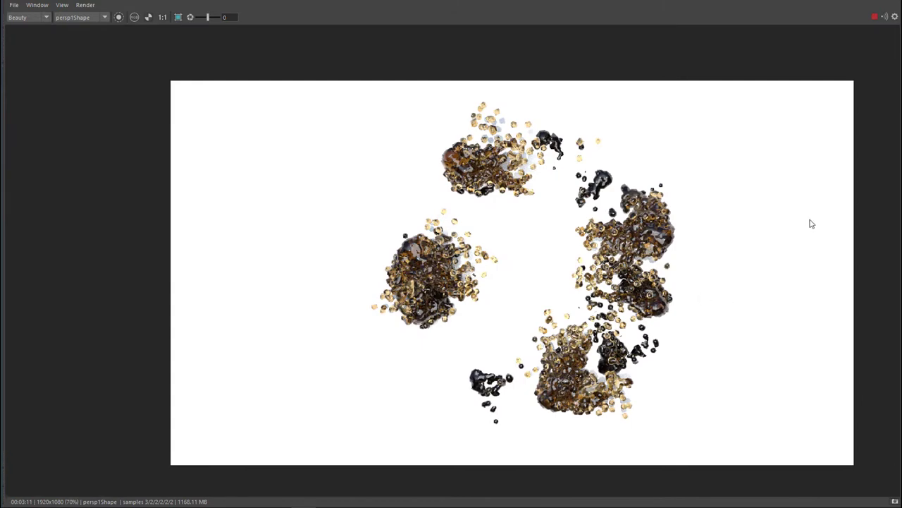
mouse_move(820, 163)
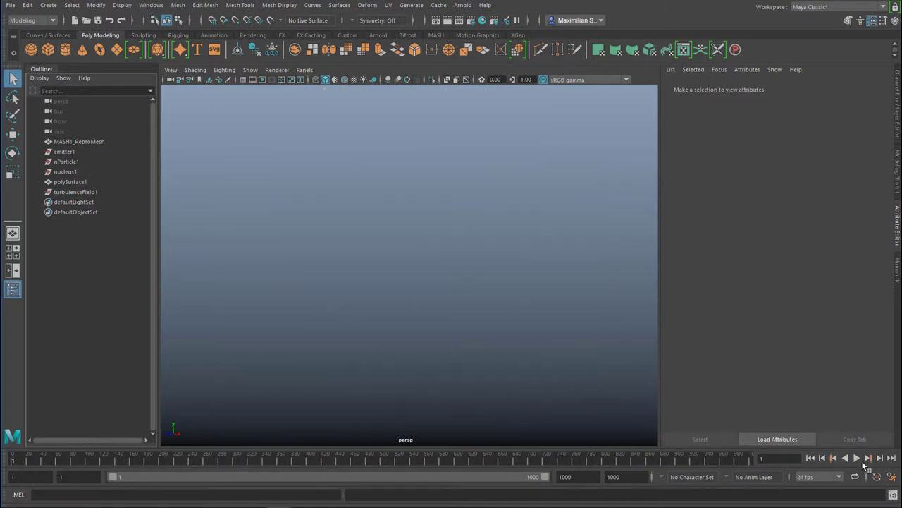
left_click(855, 457)
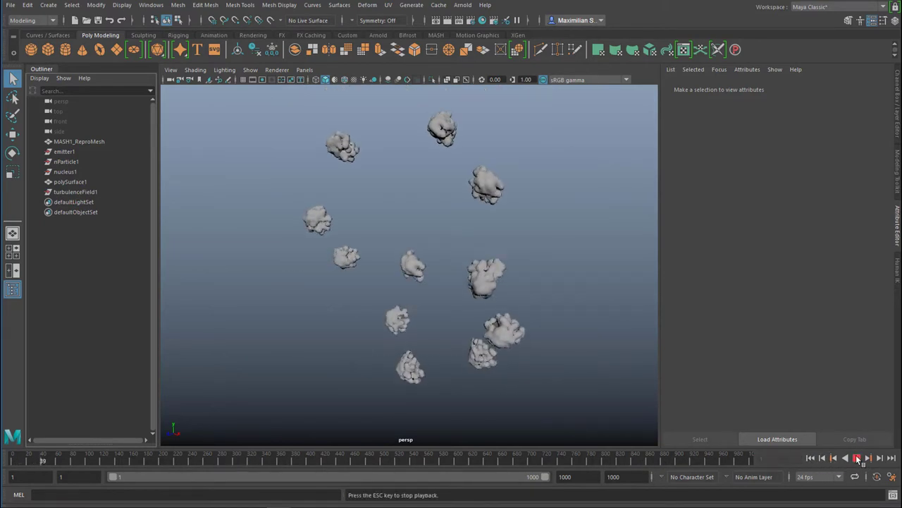
left_click(858, 457)
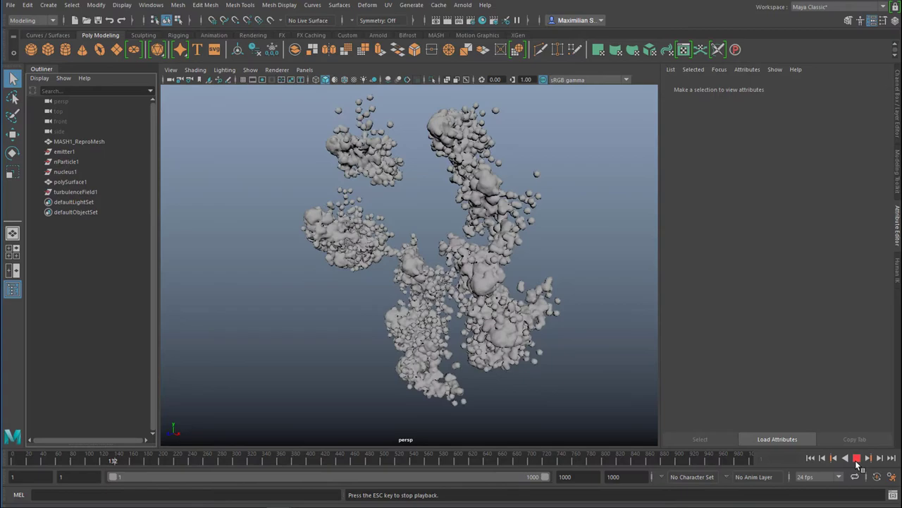
left_click(856, 457)
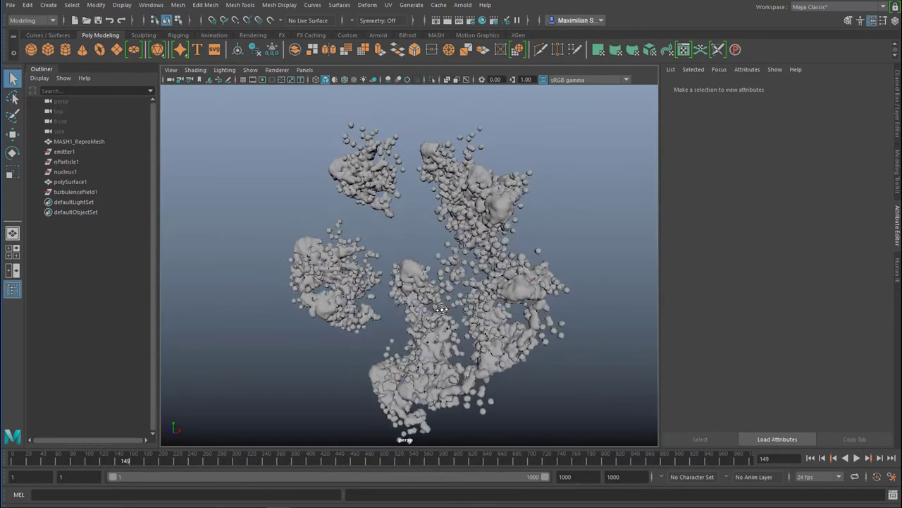
left_click_drag(440, 310, 468, 326)
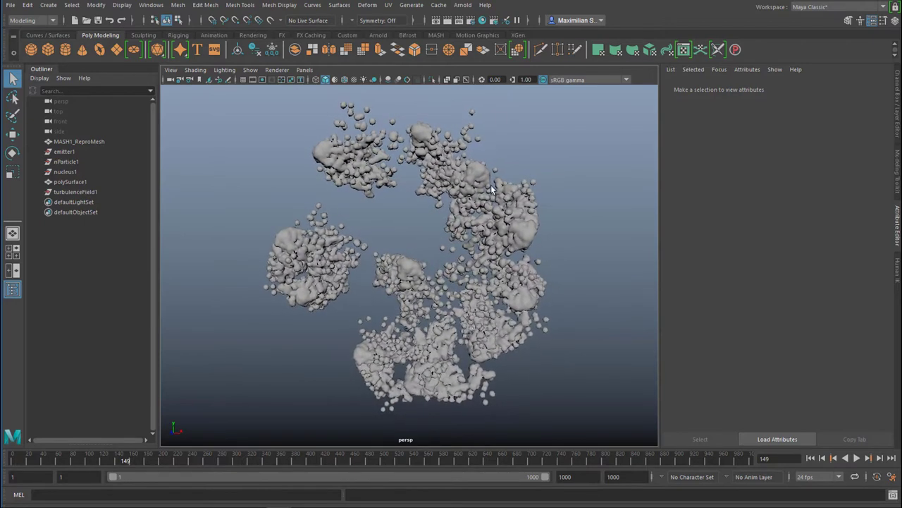
left_click(462, 5)
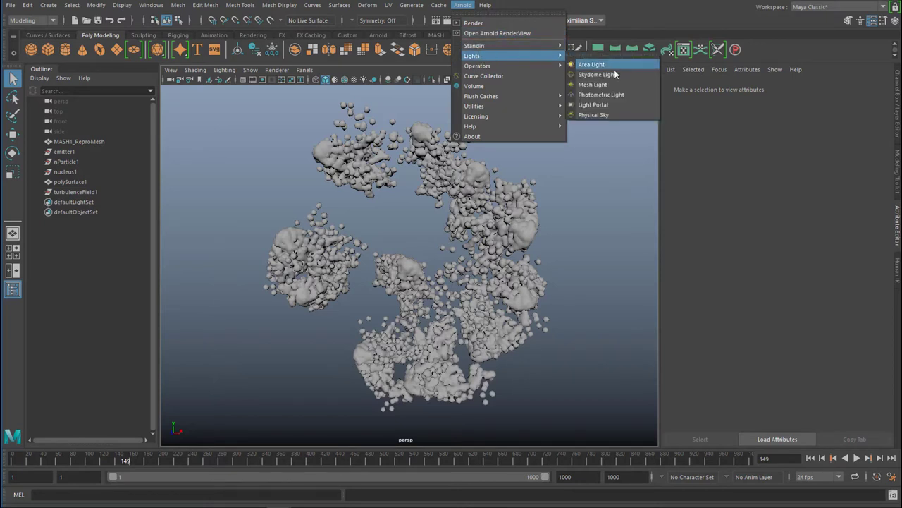
Create an Arnold Skydome Light surrounding the particle clusters.
left_click(598, 73)
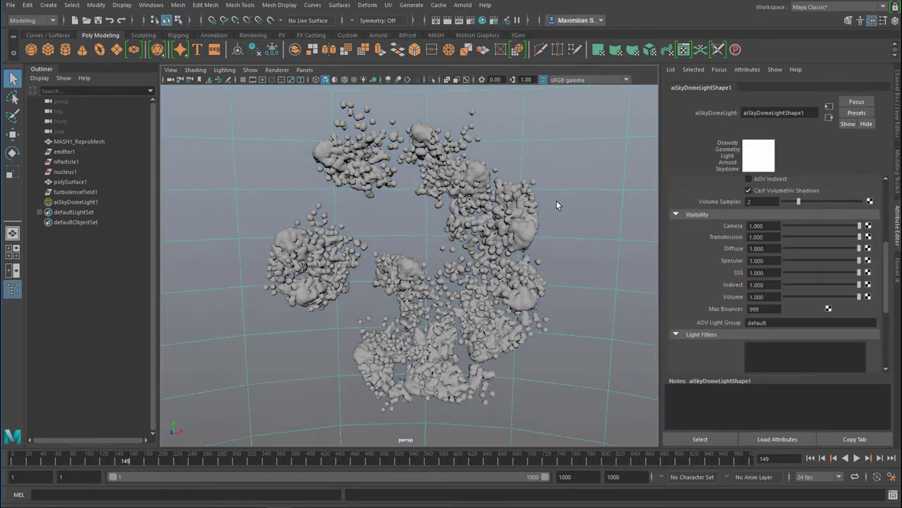
mouse_move(543, 136)
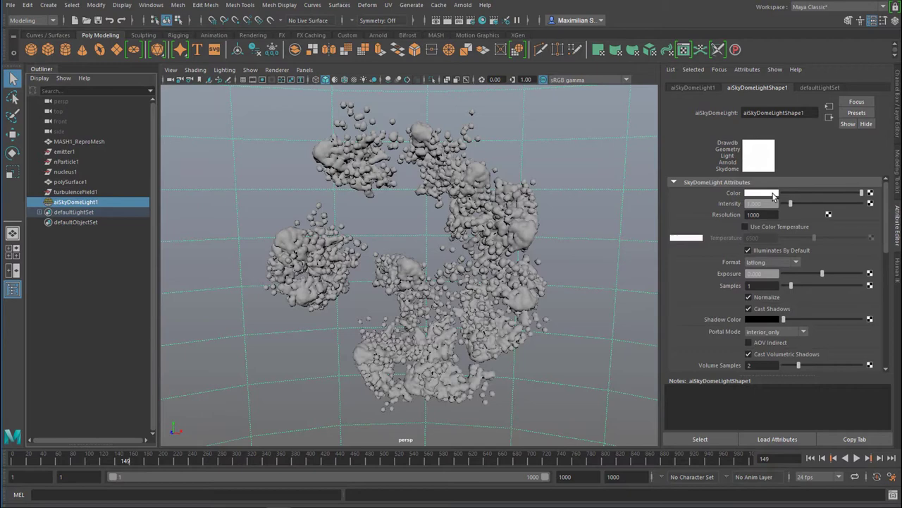
mouse_move(773, 197)
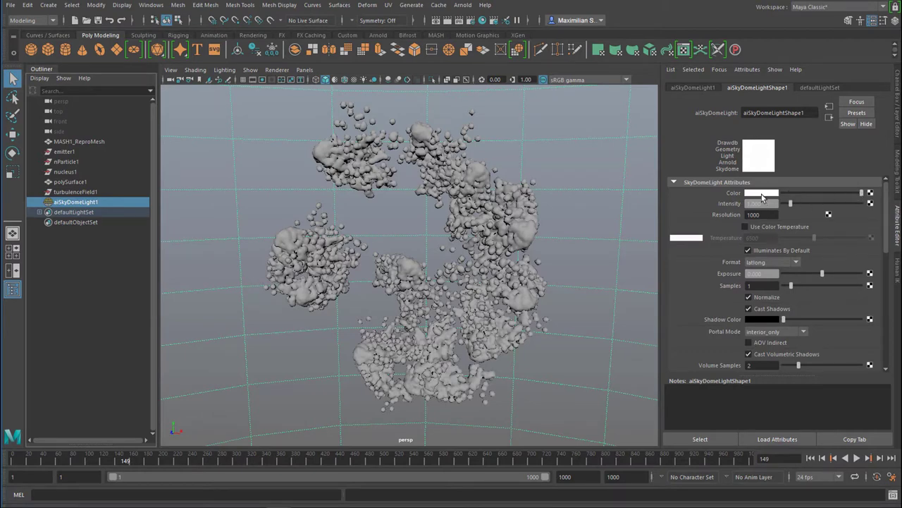
Choose a bright cyan for the skydome light's Color swatch.
left_click(761, 192)
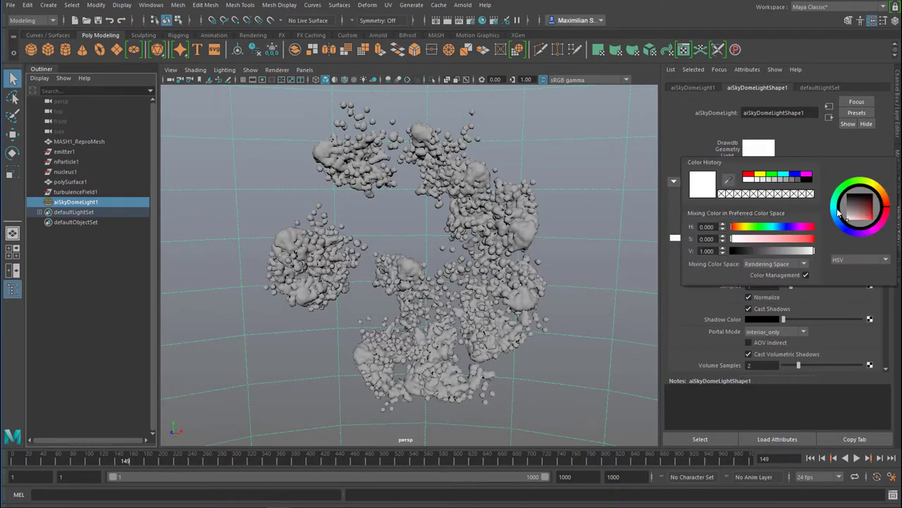
left_click(858, 210)
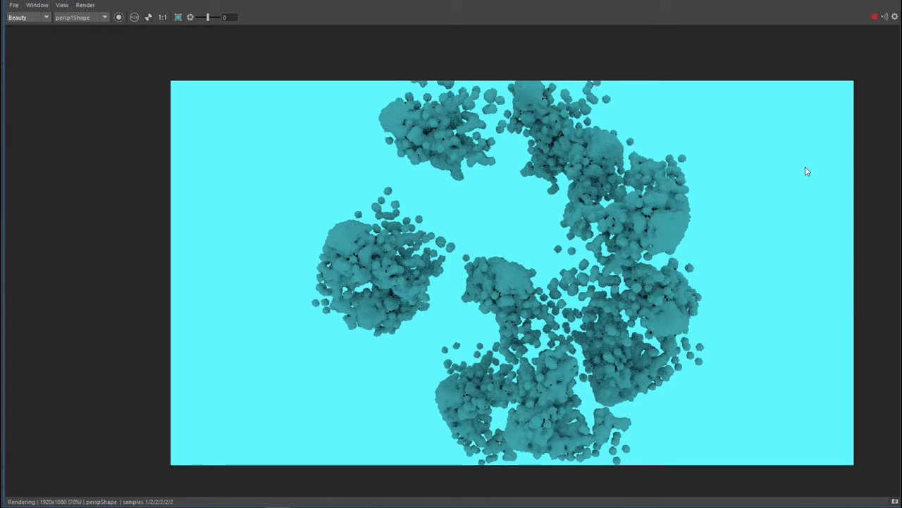
mouse_move(767, 173)
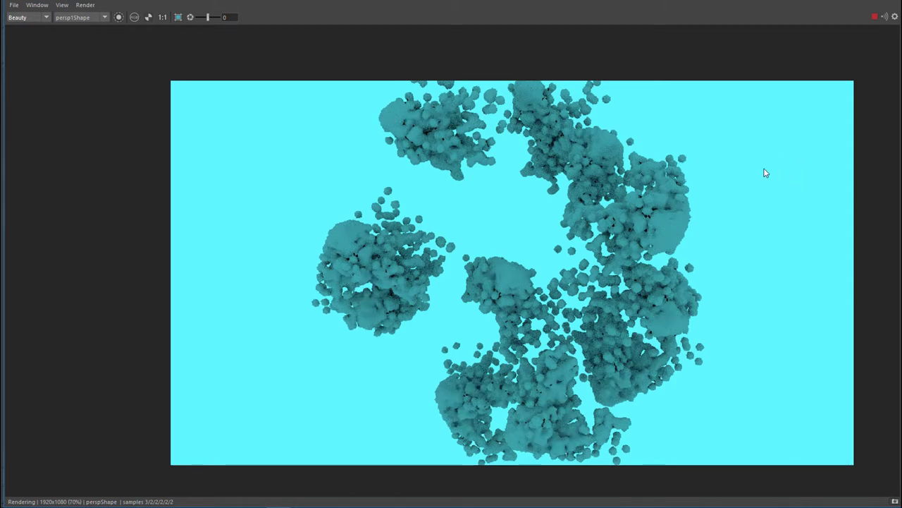
mouse_move(788, 175)
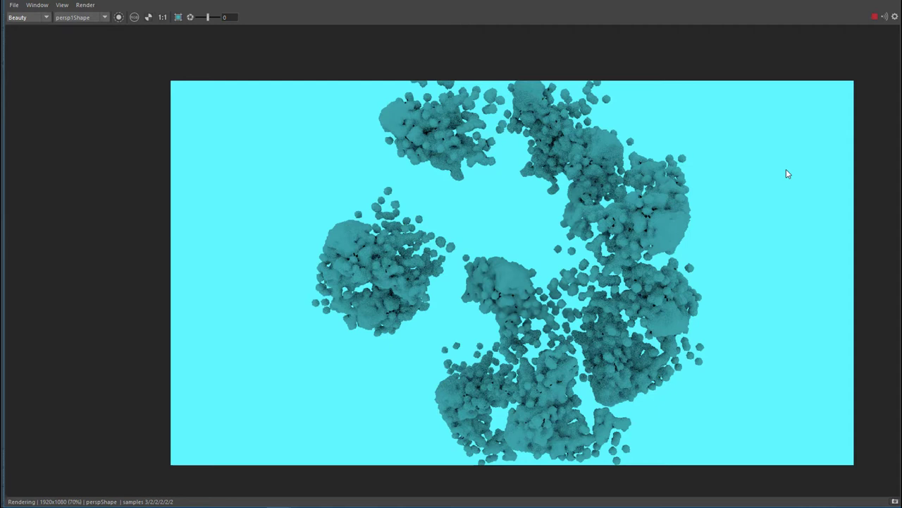
mouse_move(423, 139)
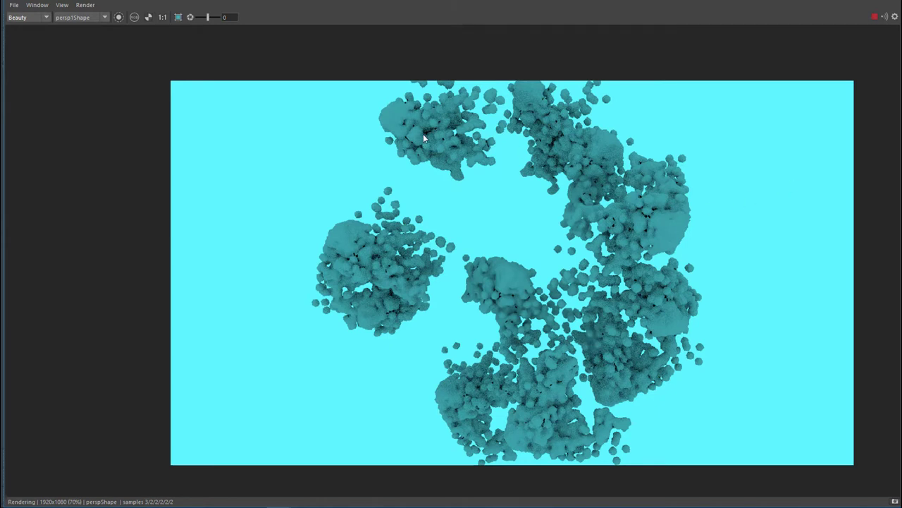
mouse_move(674, 316)
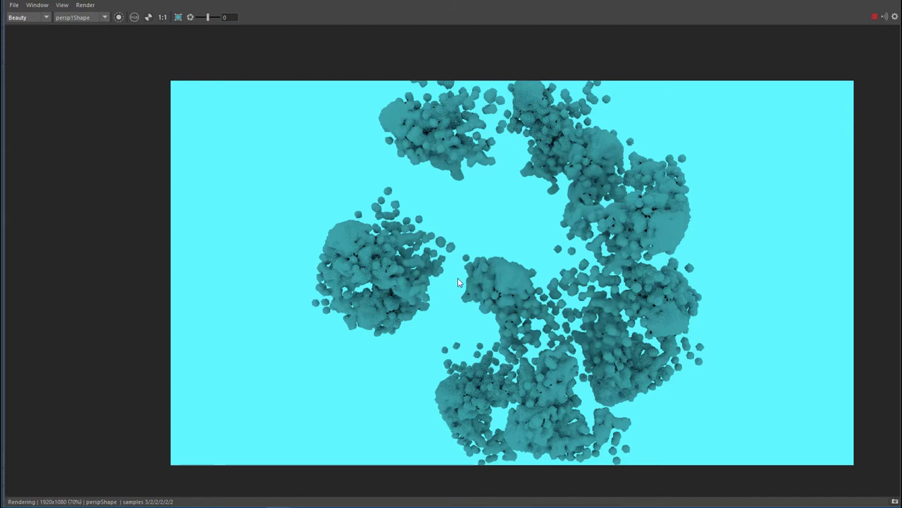
mouse_move(623, 343)
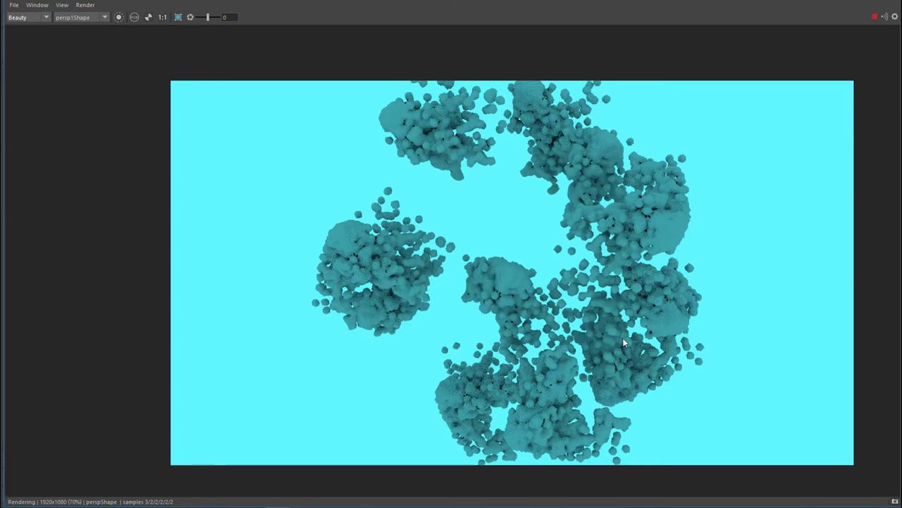
mouse_move(388, 280)
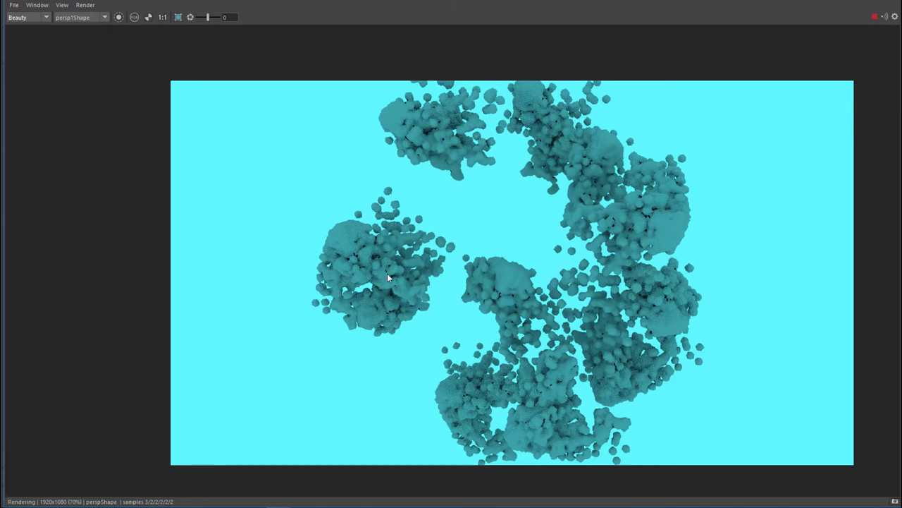
mouse_move(321, 297)
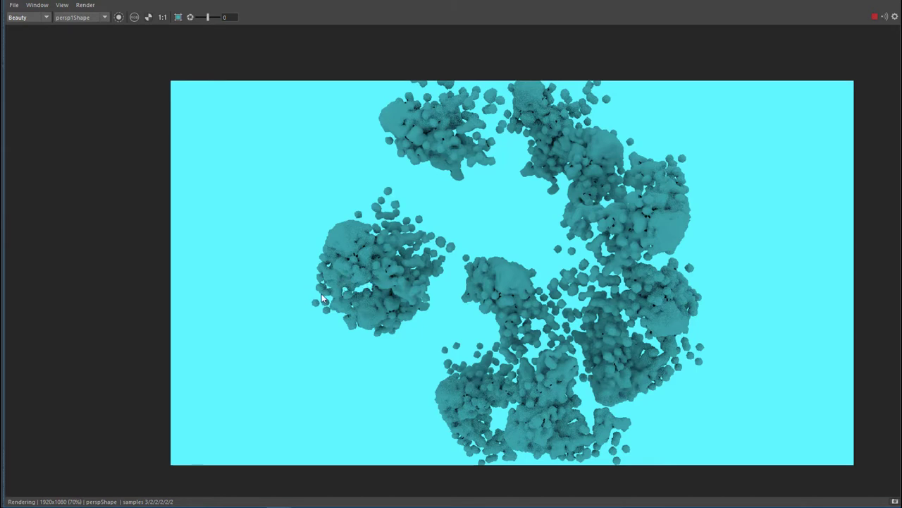
mouse_move(633, 291)
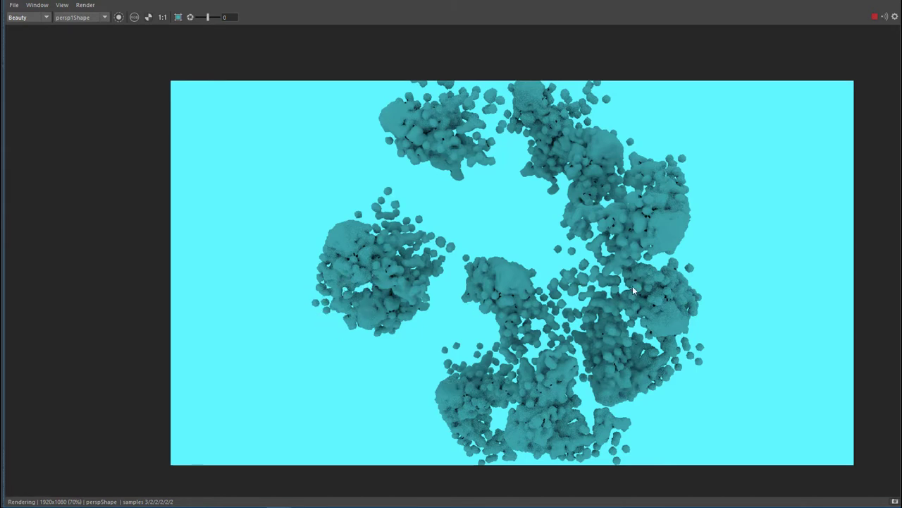
mouse_move(835, 59)
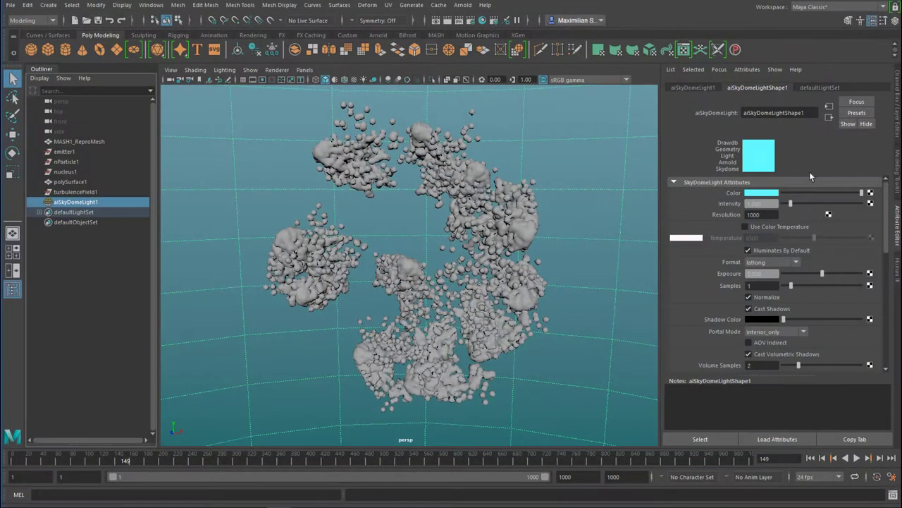
mouse_move(860, 194)
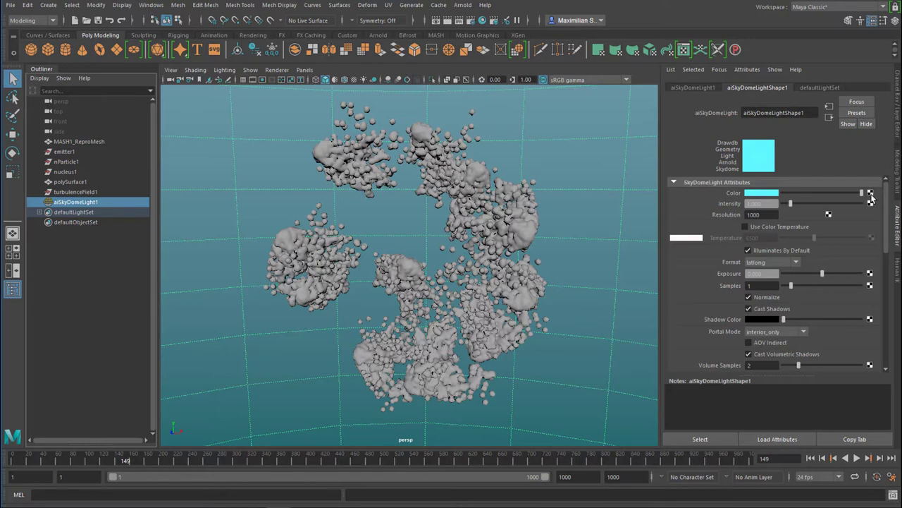
Map a ramp texture into the skydome light's colour.
left_click(870, 192)
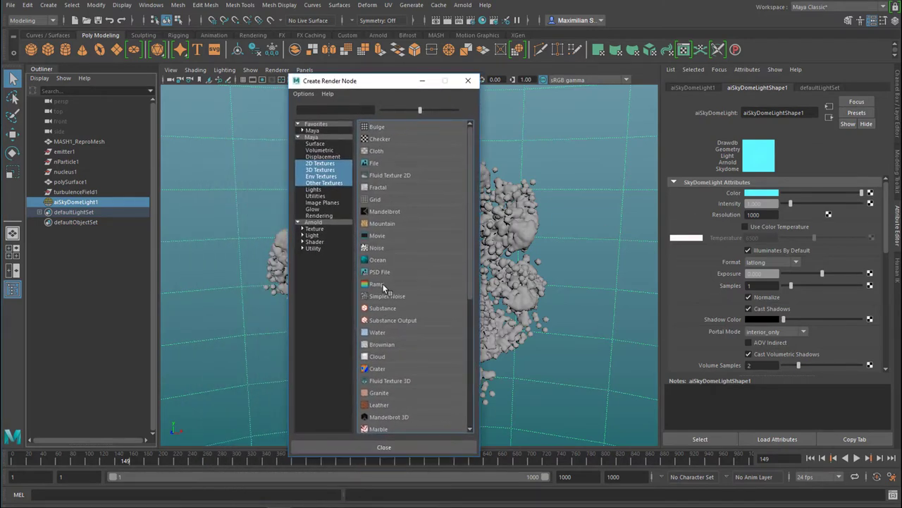
left_click(376, 283)
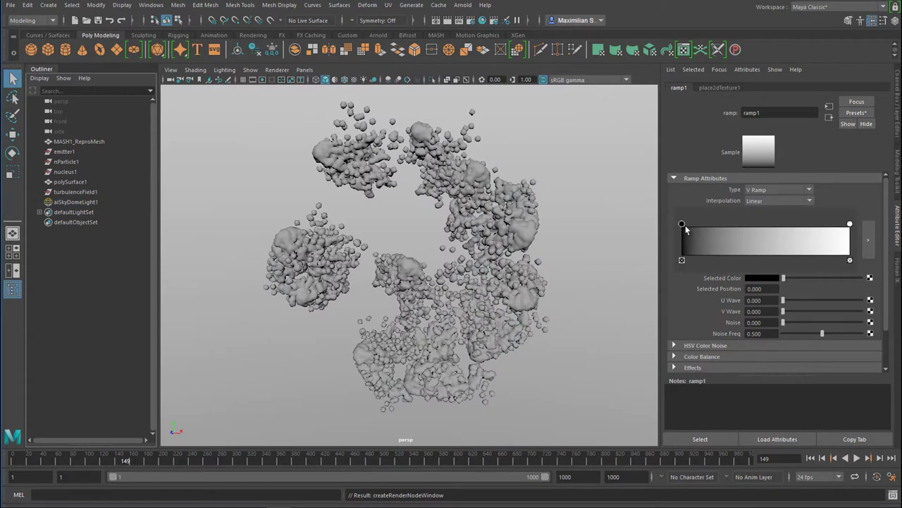
mouse_move(689, 234)
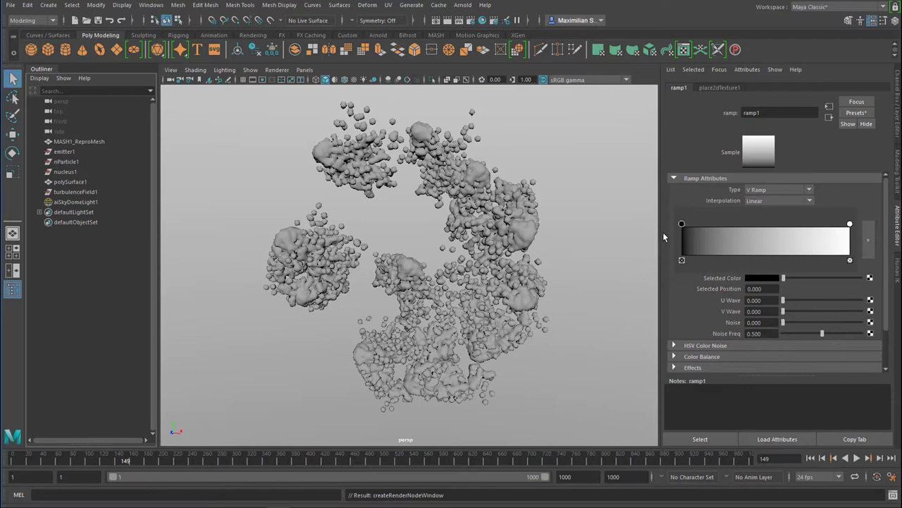
mouse_move(668, 259)
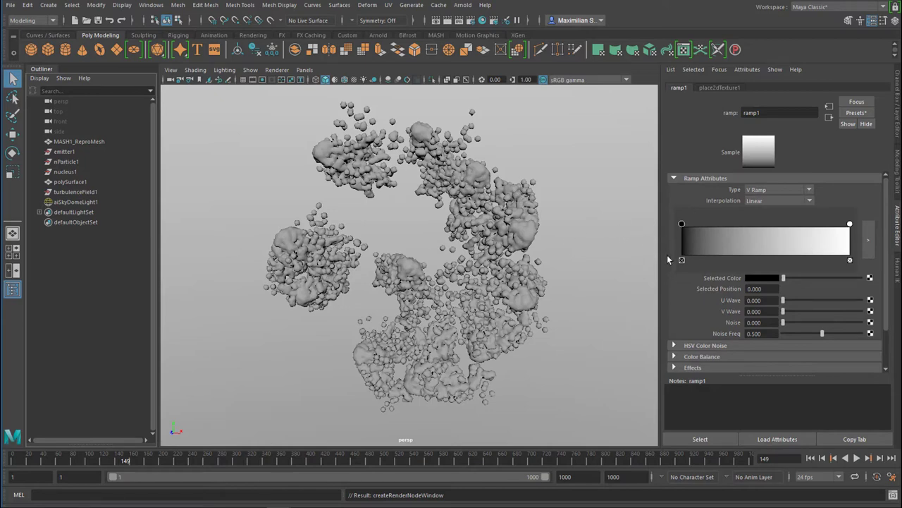
mouse_move(554, 285)
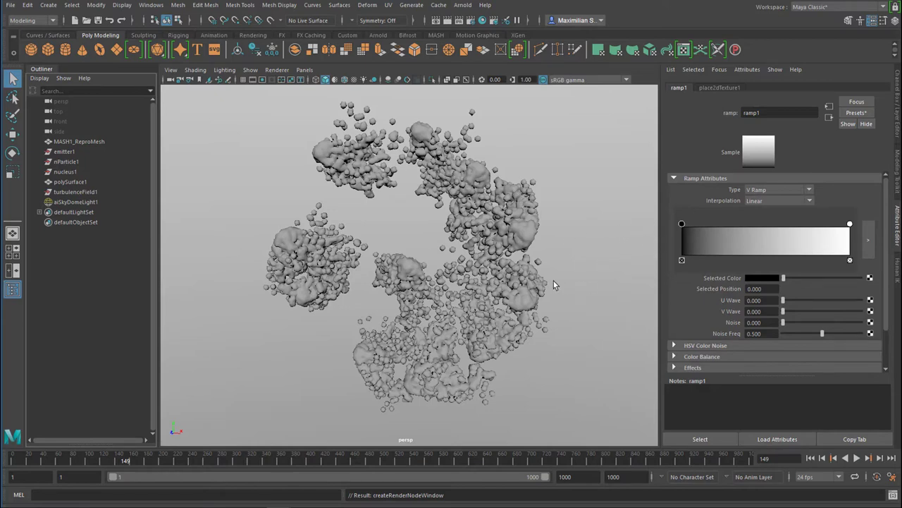
left_click_drag(553, 284, 564, 343)
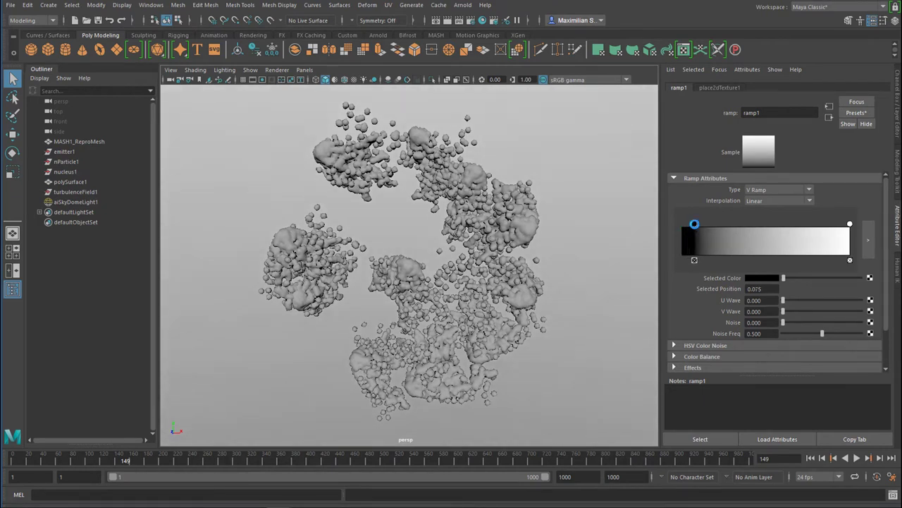
Slide the ramp's black and white handles so the gradient fades from light grey to a black bottom band.
left_click_drag(694, 224, 722, 224)
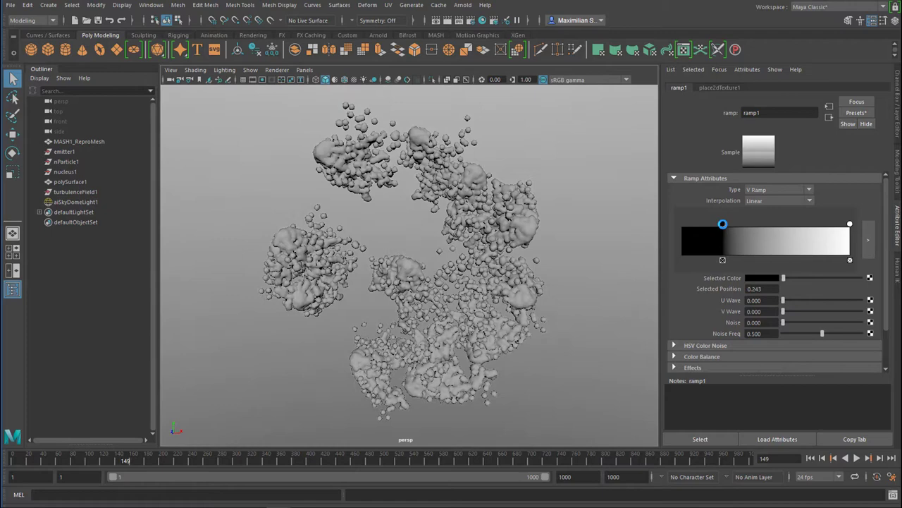
left_click_drag(722, 224, 738, 224)
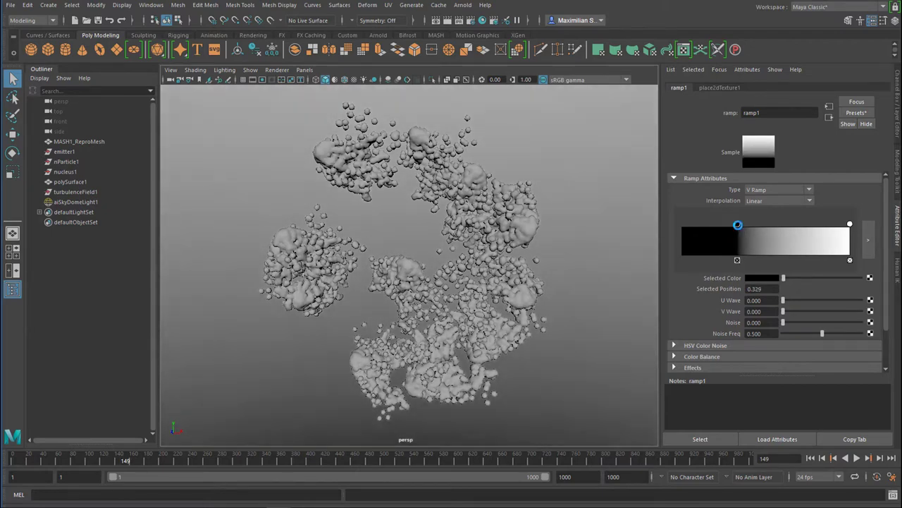
left_click_drag(738, 224, 747, 224)
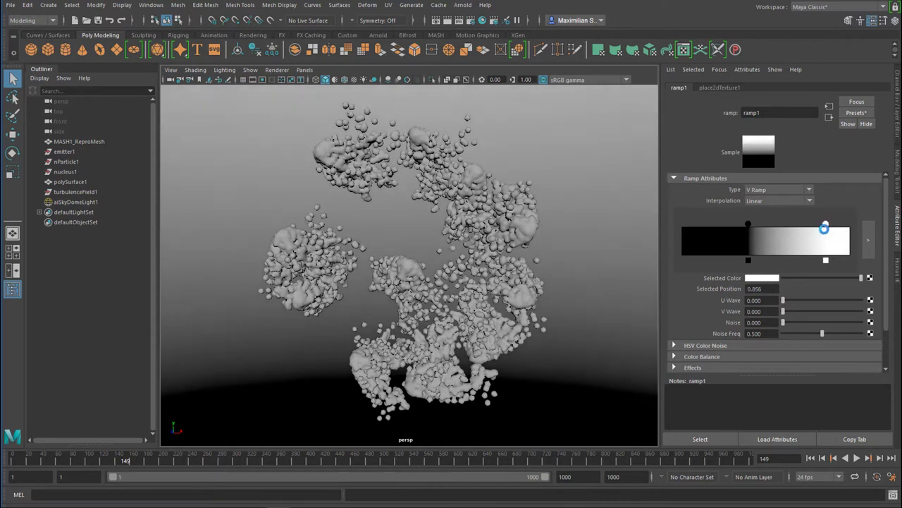
left_click_drag(825, 228, 809, 224)
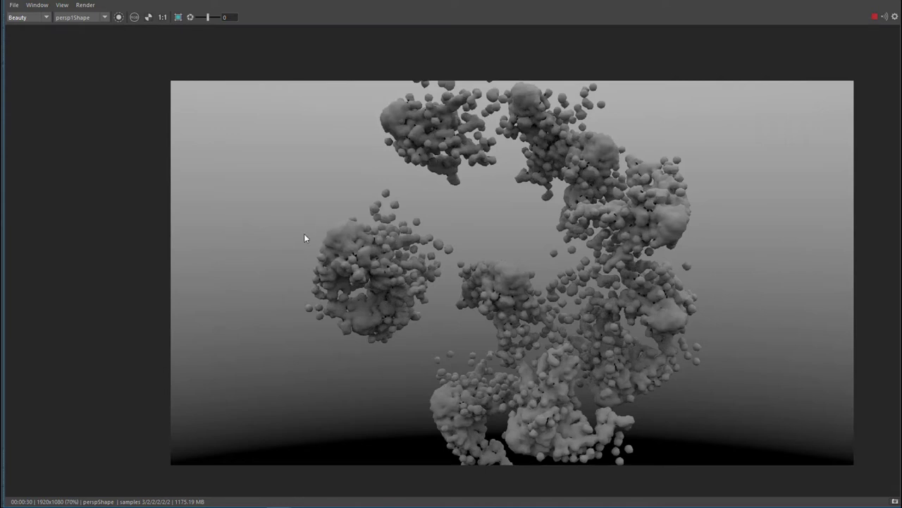
mouse_move(291, 231)
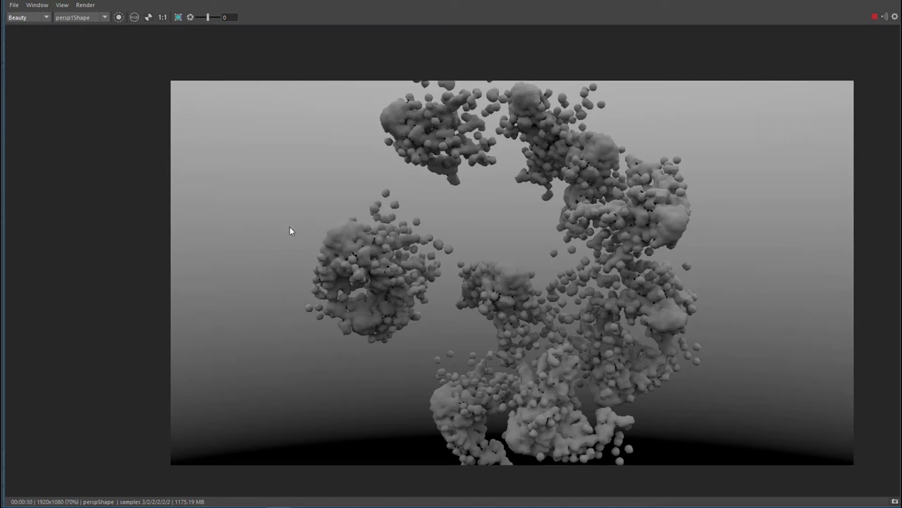
mouse_move(633, 309)
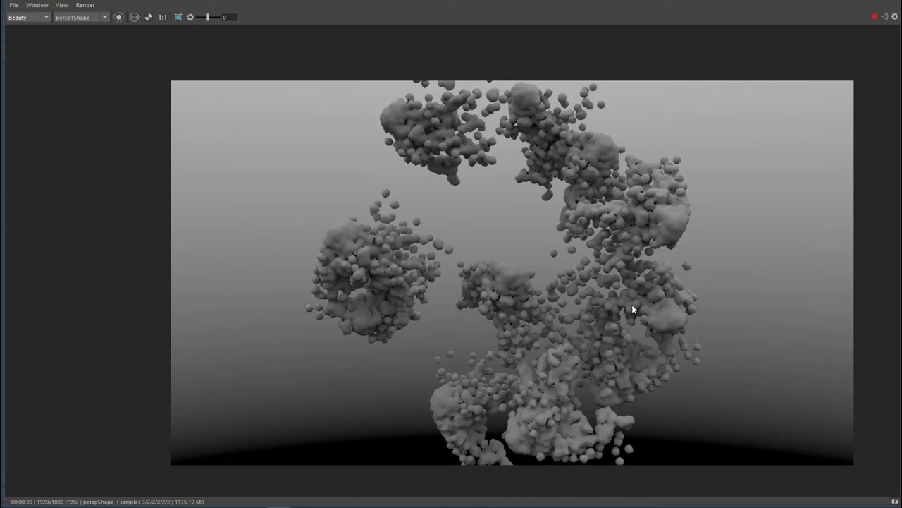
mouse_move(632, 190)
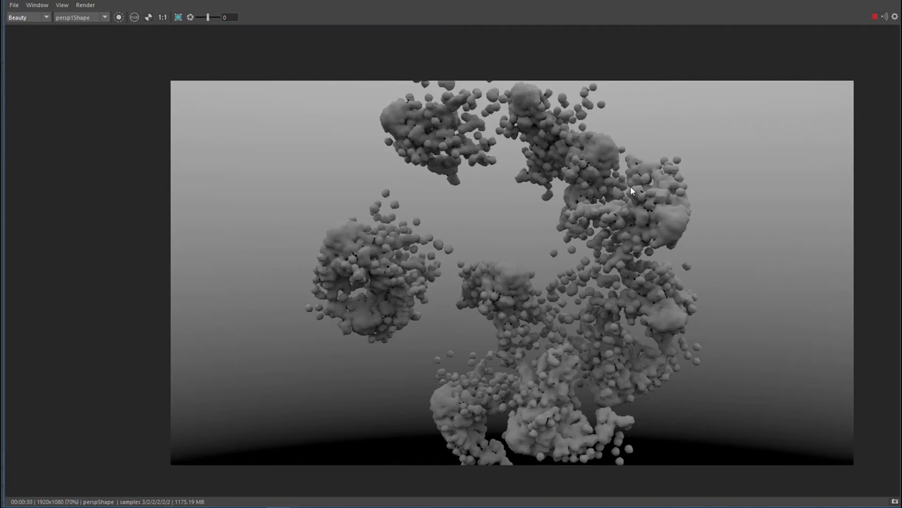
mouse_move(539, 353)
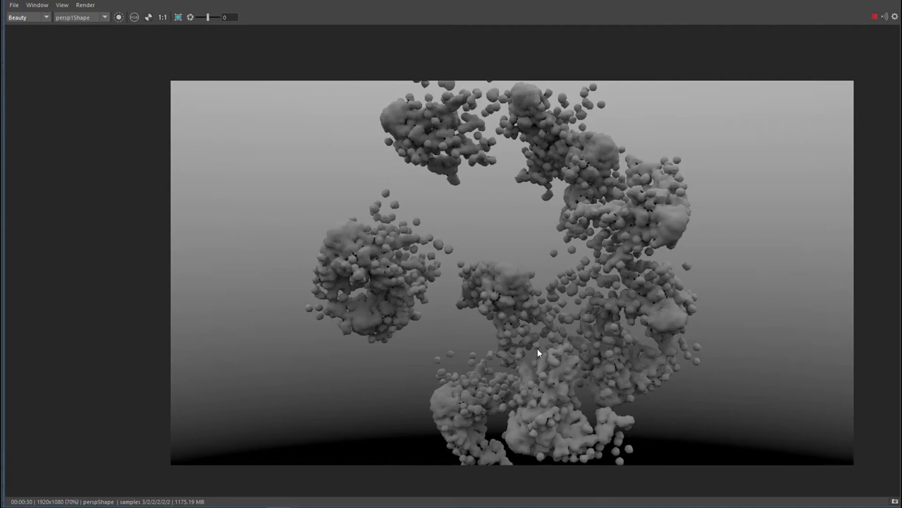
mouse_move(584, 378)
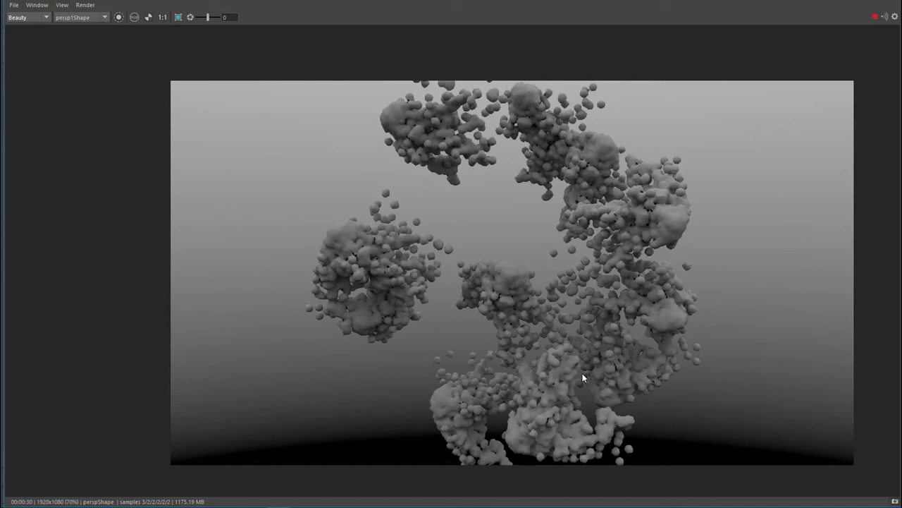
mouse_move(575, 369)
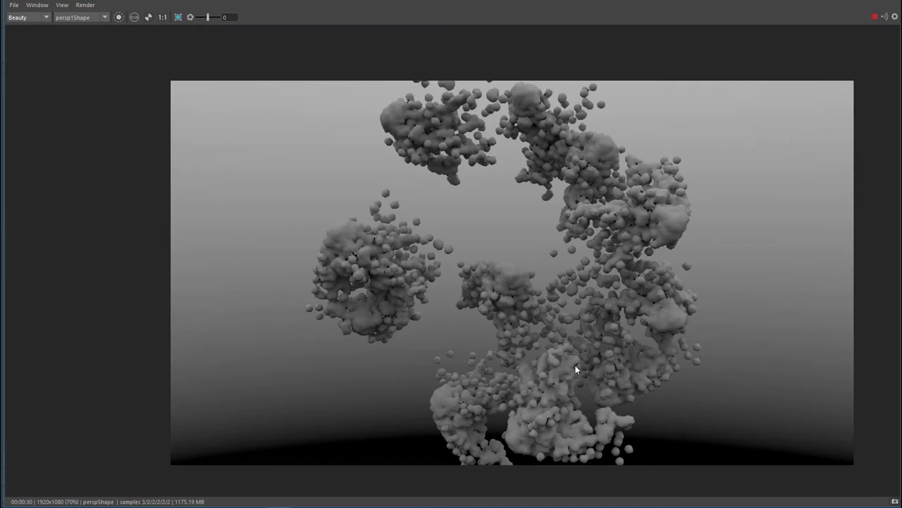
mouse_move(604, 372)
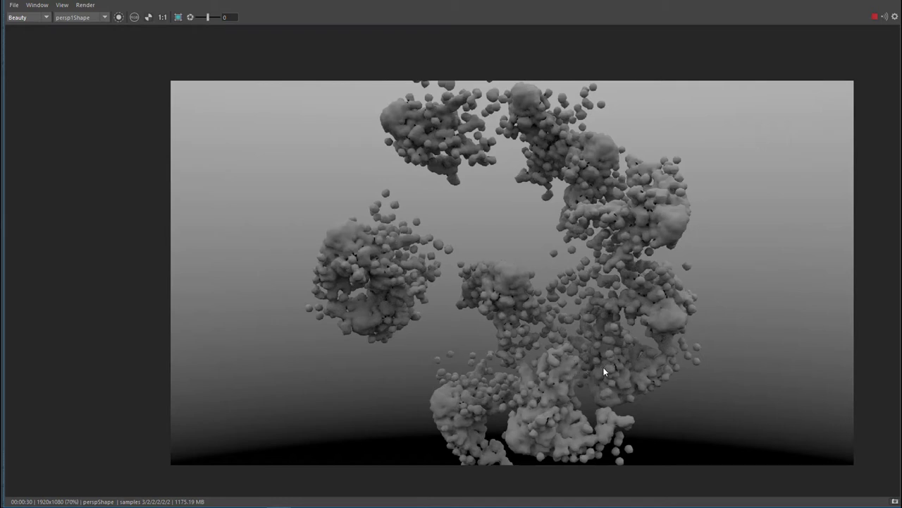
mouse_move(534, 372)
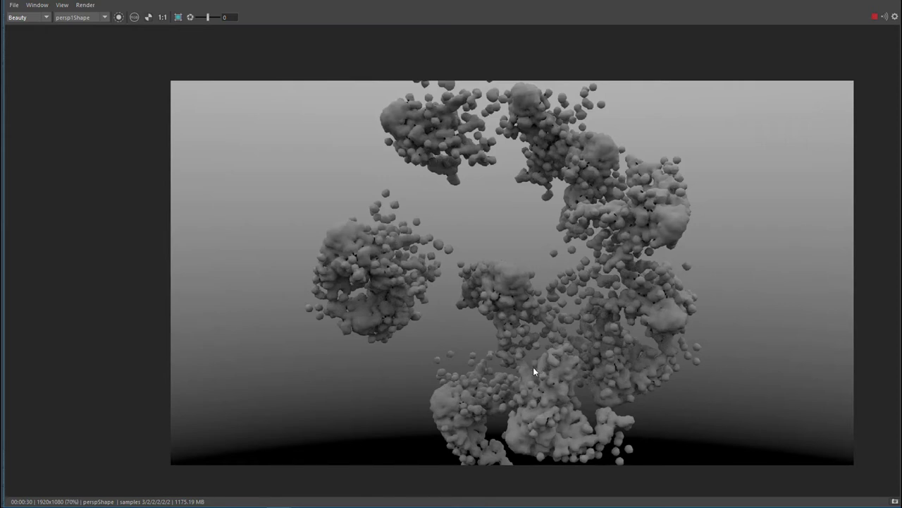
mouse_move(535, 359)
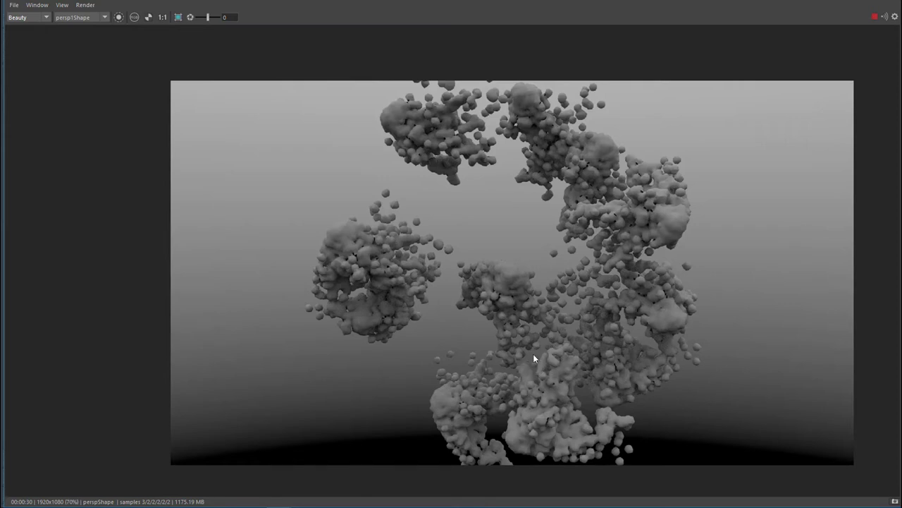
mouse_move(880, 10)
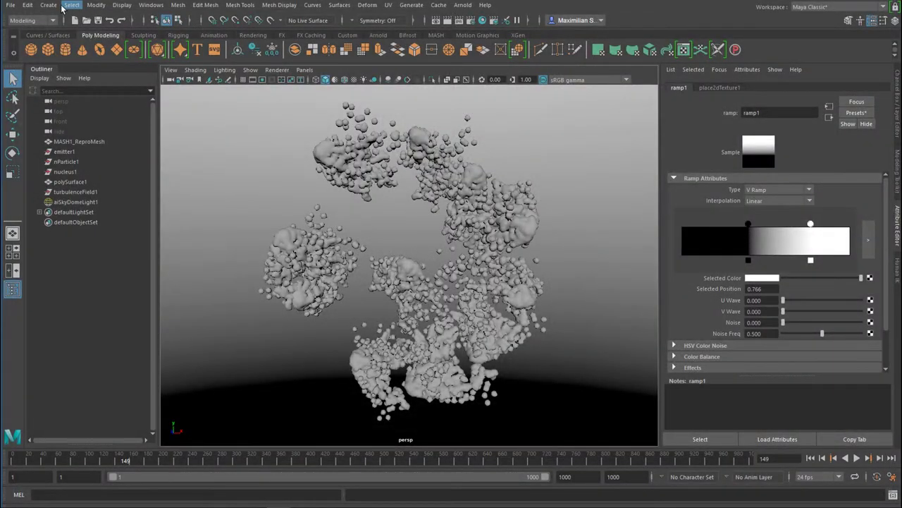
Add a point light and move it into the lower particle cluster.
left_click(48, 5)
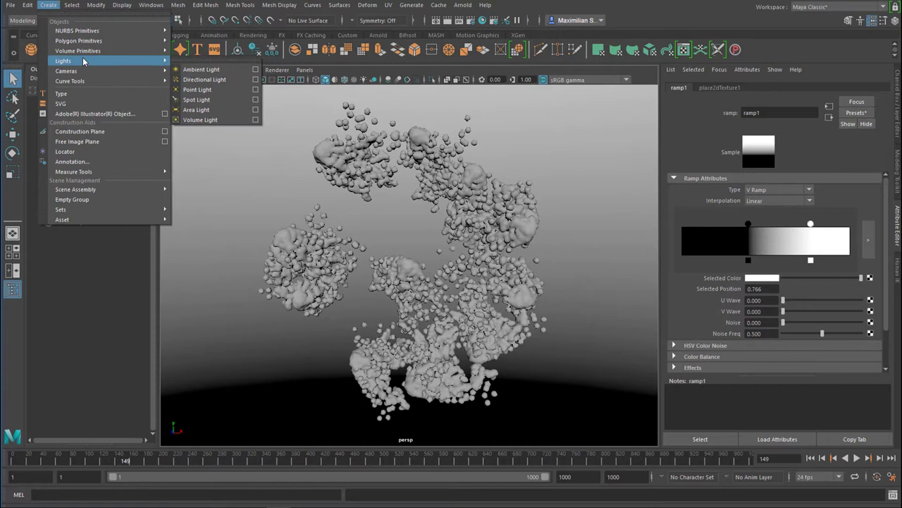
left_click(197, 90)
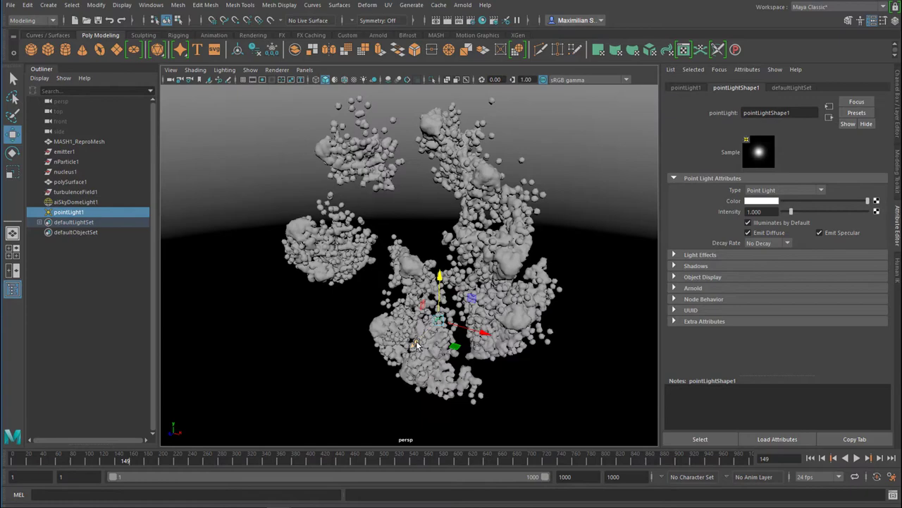
left_click_drag(415, 346, 488, 345)
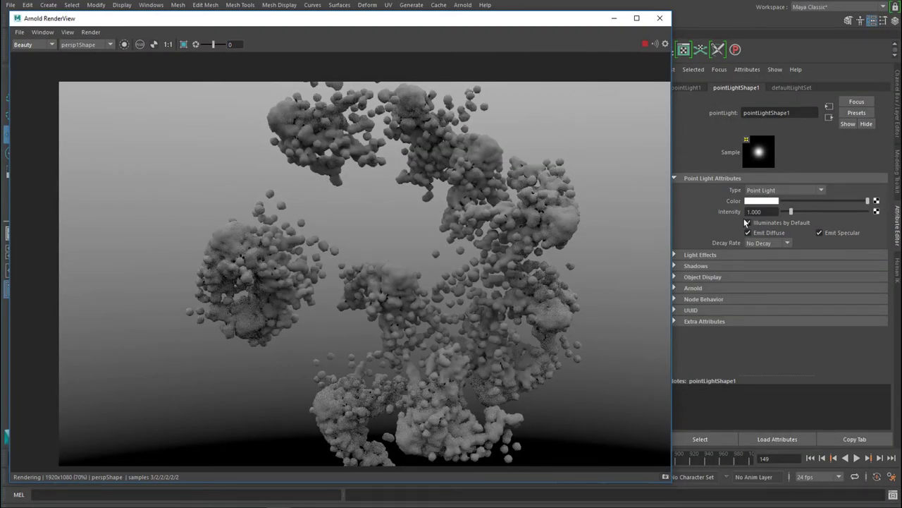
Raise the point light's intensity to 7.727 and adjust its Arnold radius.
left_click(747, 222)
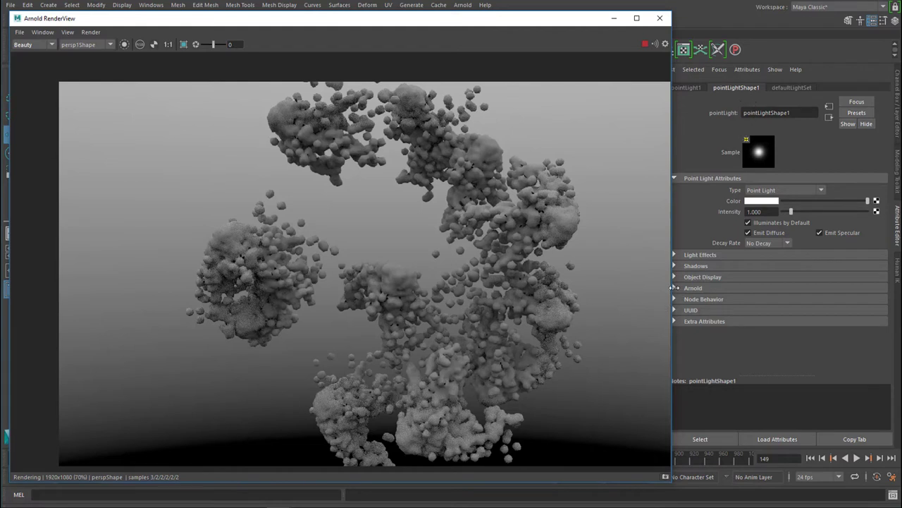
mouse_move(573, 24)
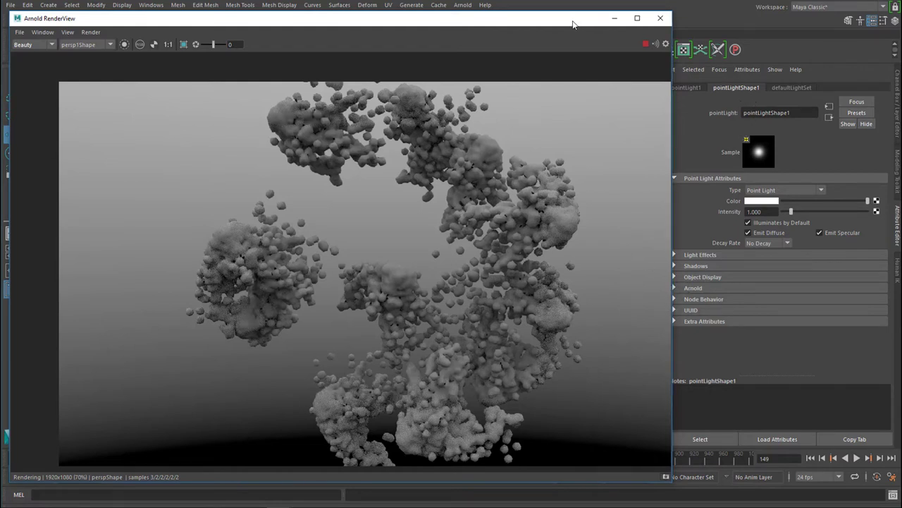
left_click(694, 288)
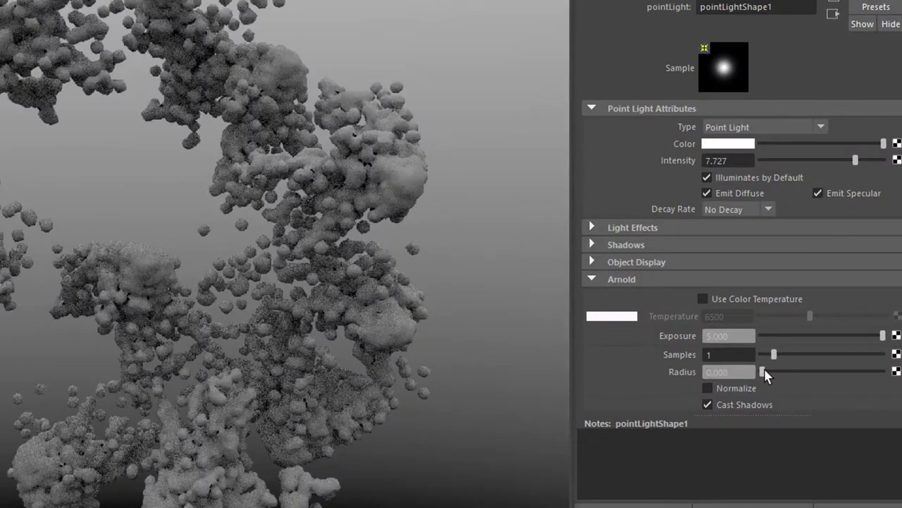
left_click_drag(761, 372, 779, 372)
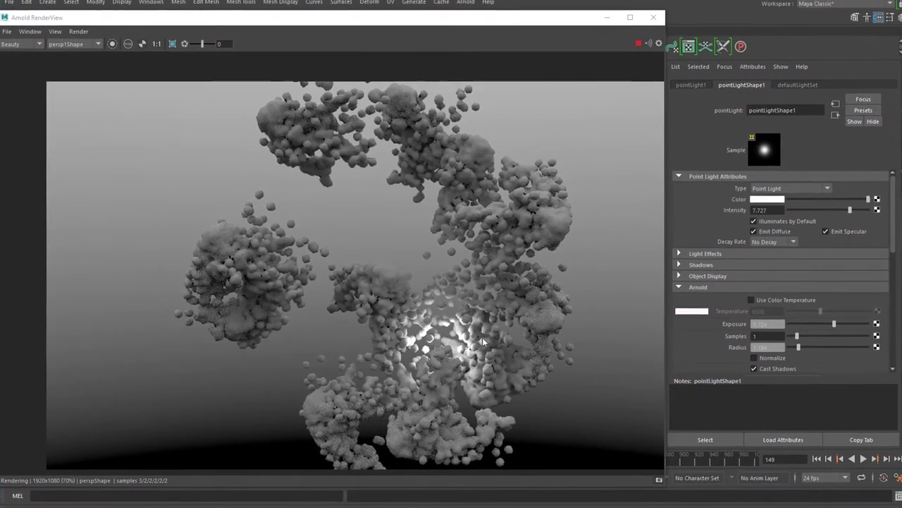
mouse_move(649, 21)
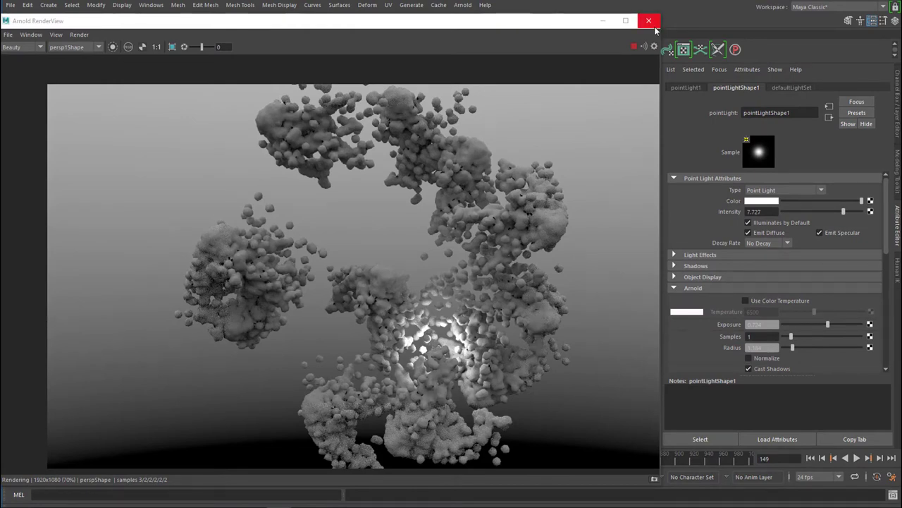
mouse_move(649, 21)
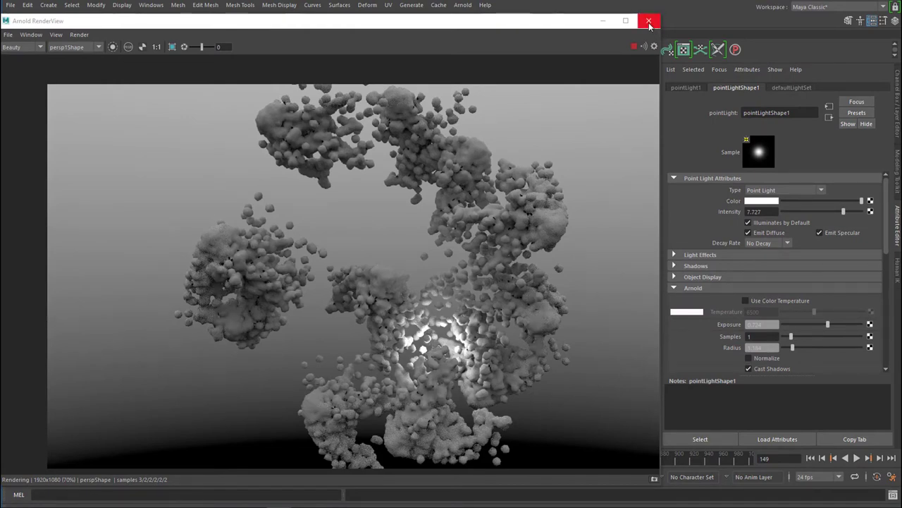
Select the skydome light and break the ramp connection on its Color attribute.
left_click(649, 21)
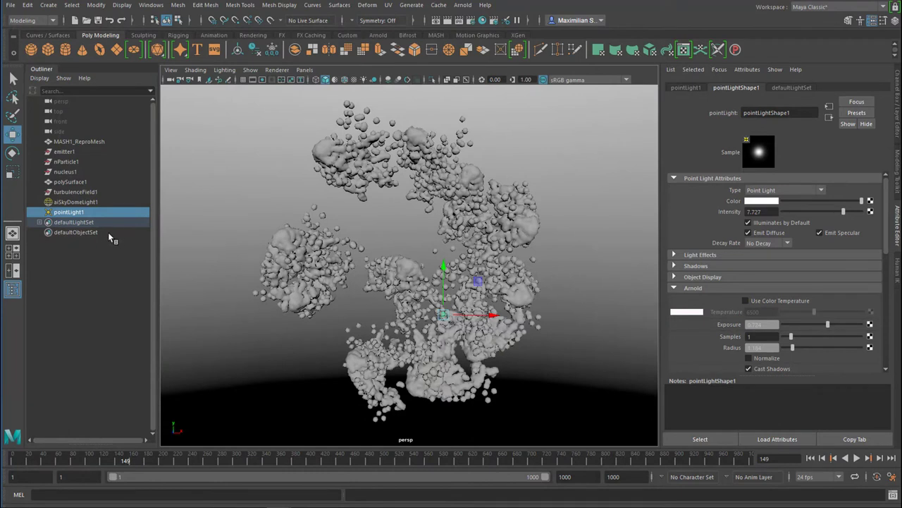
mouse_move(83, 206)
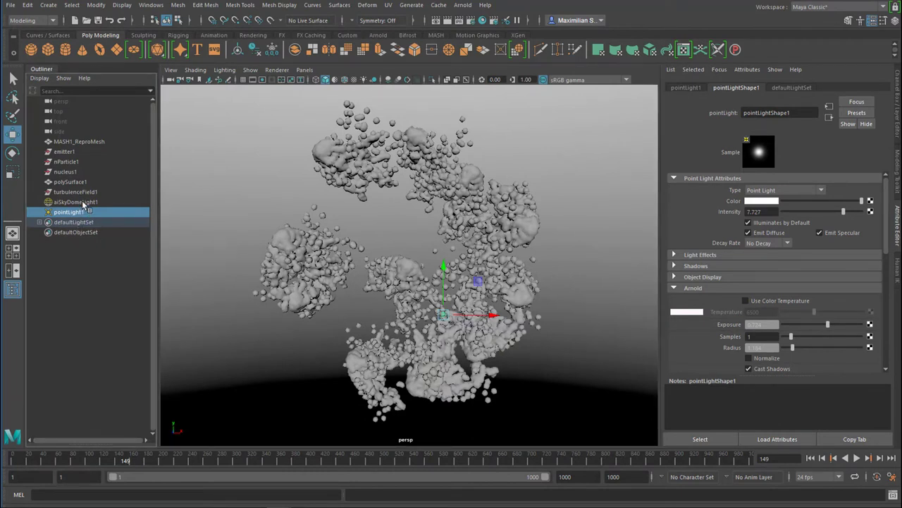
left_click(560, 175)
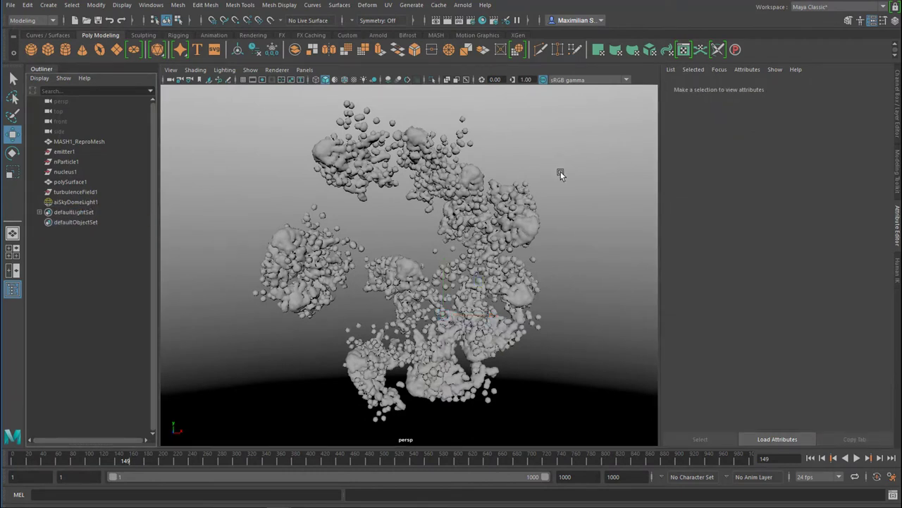
left_click(76, 201)
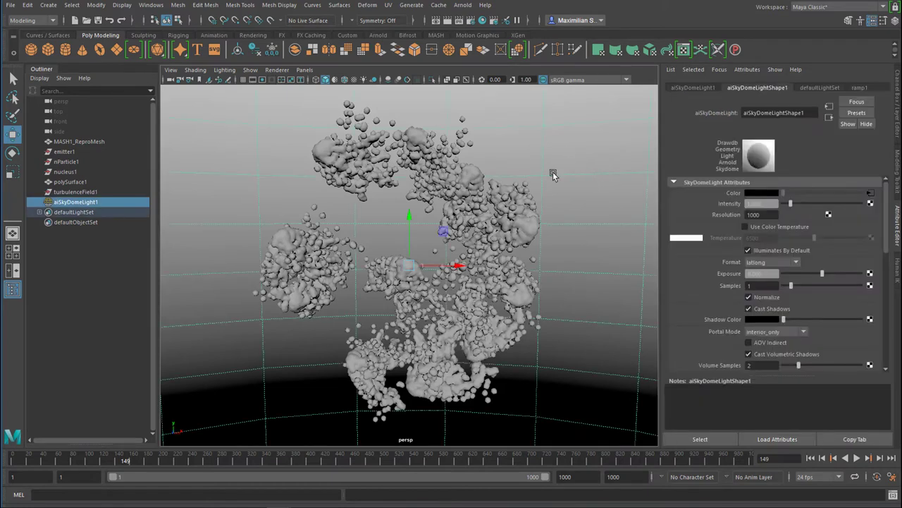
mouse_move(764, 224)
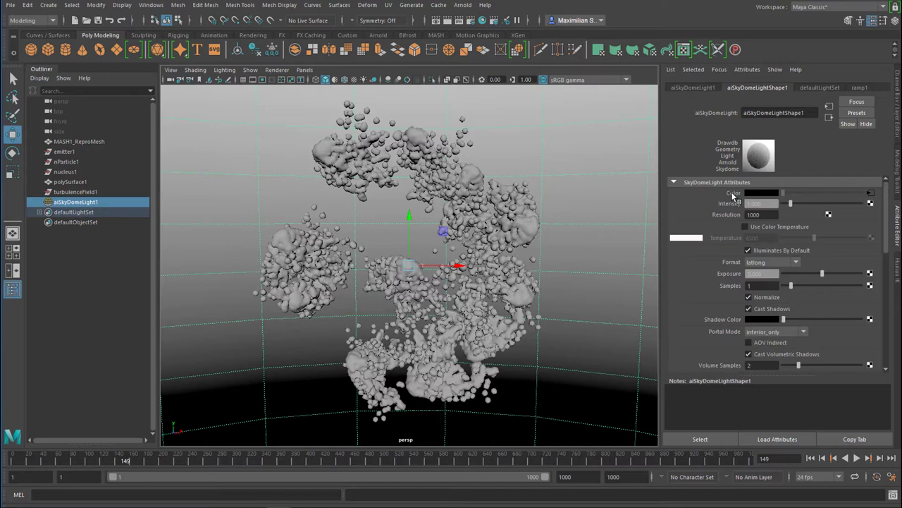
right_click(762, 192)
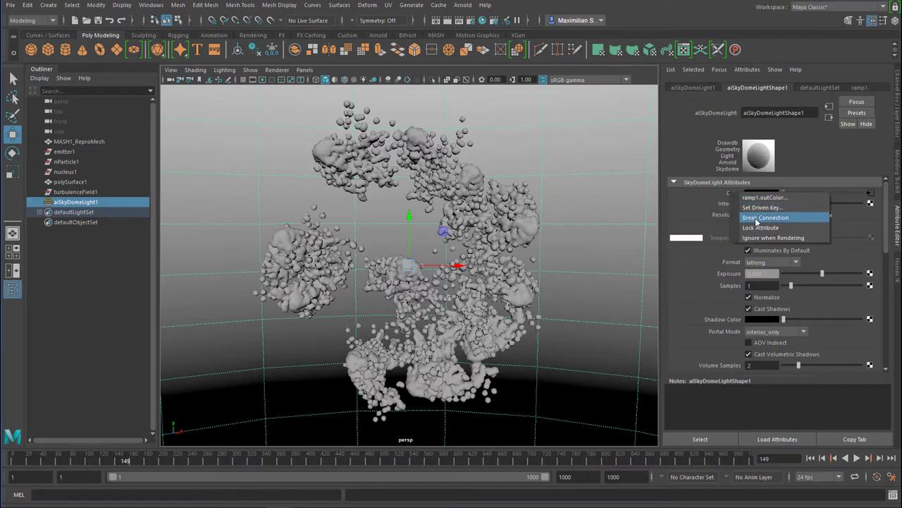
left_click(766, 217)
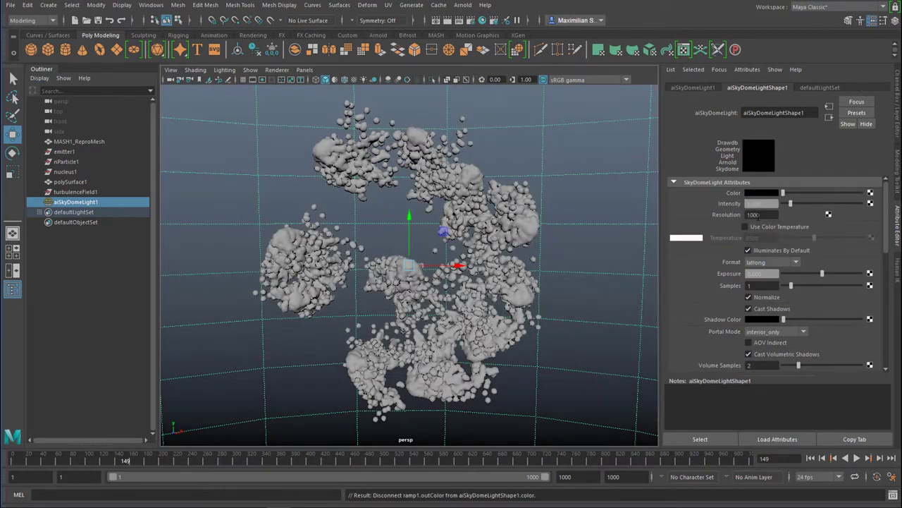
mouse_move(462, 6)
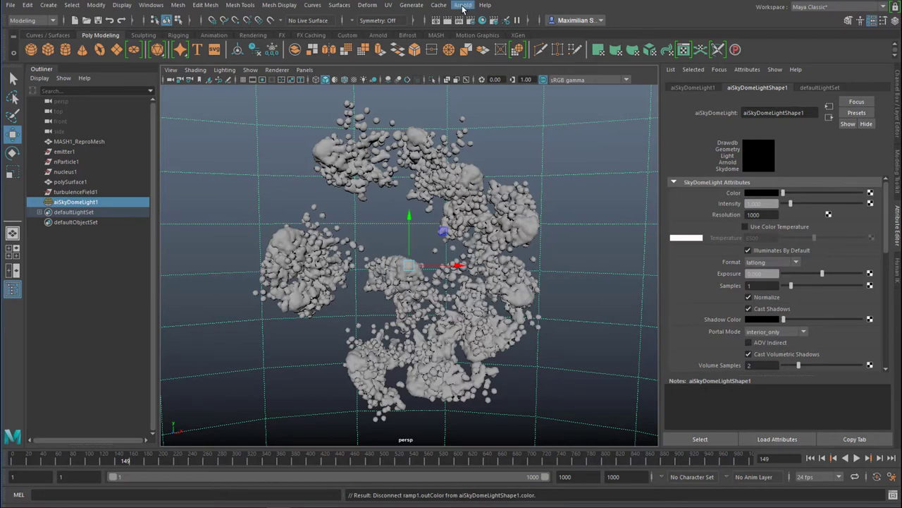
Bring up the Create Render Node chooser for the skydome colour.
left_click(462, 6)
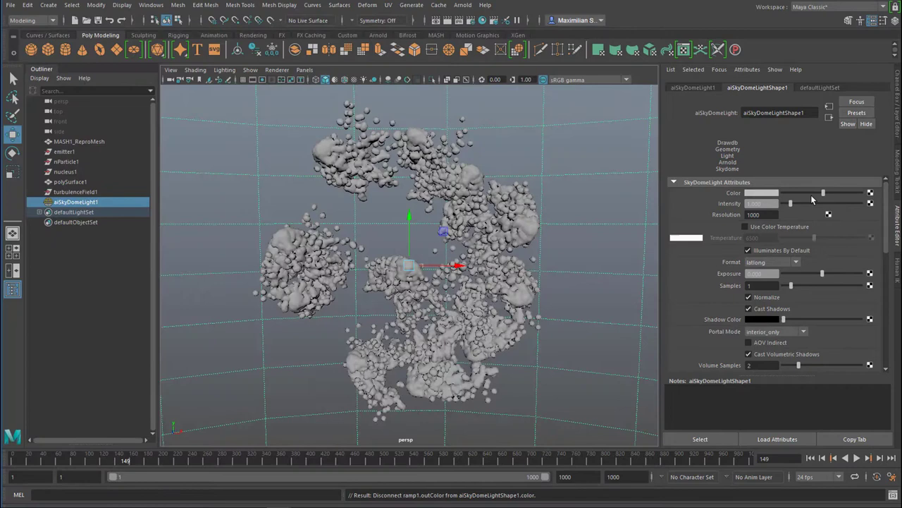
mouse_move(867, 197)
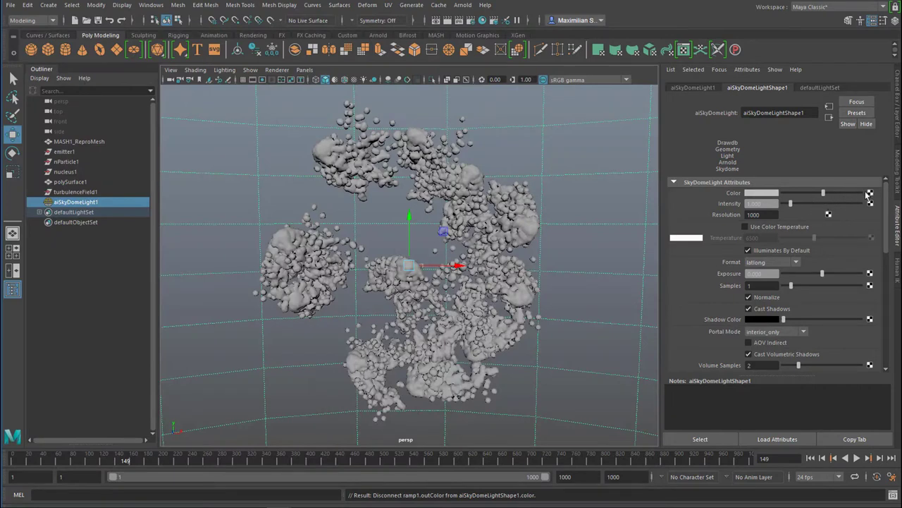
left_click(870, 191)
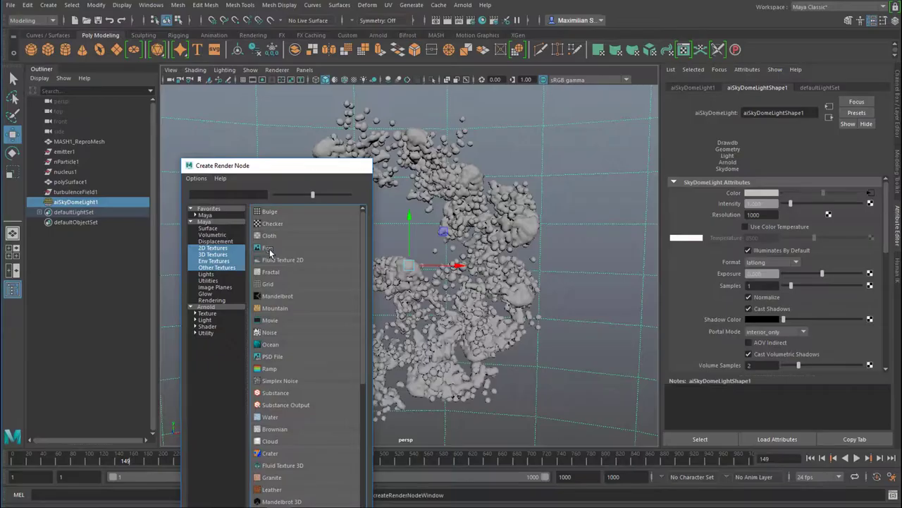
Map a File texture to the skydome colour and load san_giuseppe_bridge_2k.hdr into it.
left_click(268, 248)
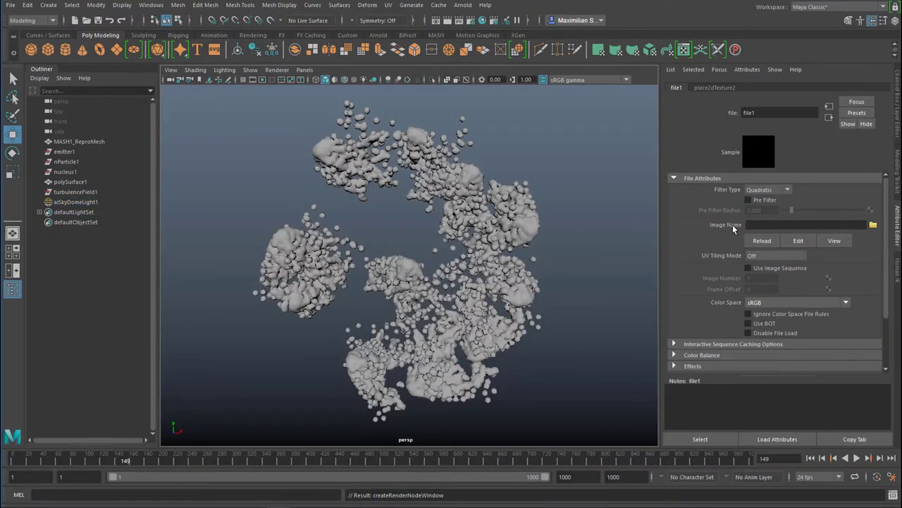
mouse_move(874, 225)
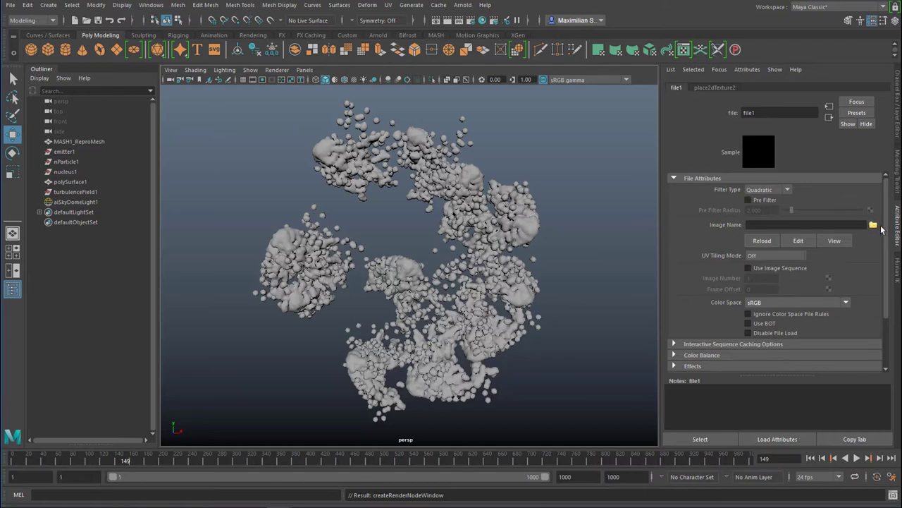
left_click(873, 224)
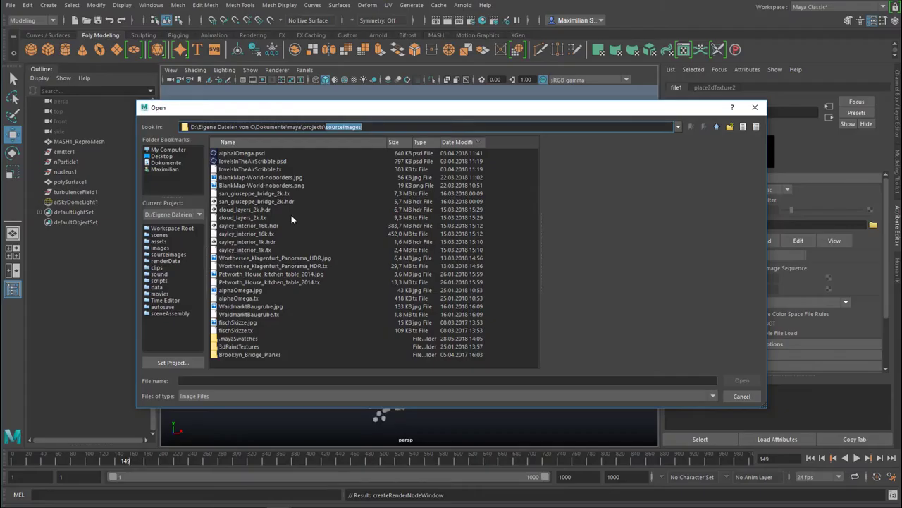
mouse_move(285, 209)
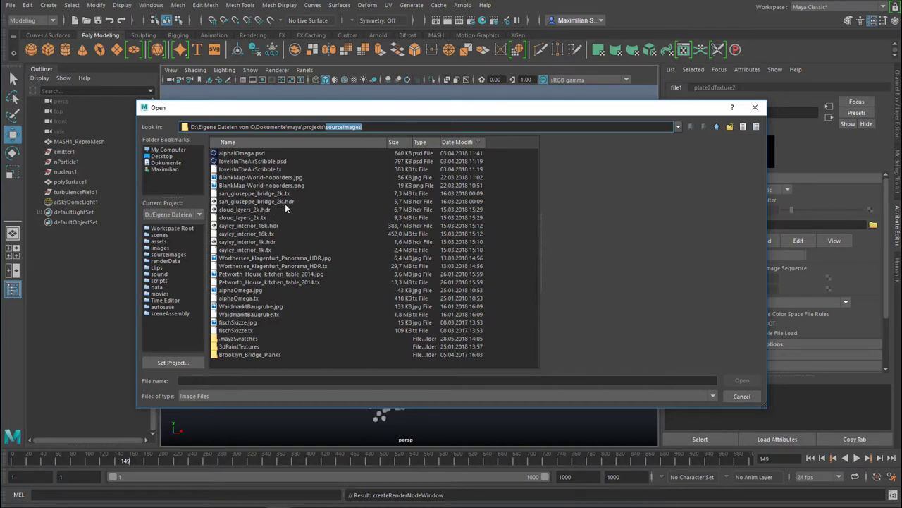
left_click(256, 200)
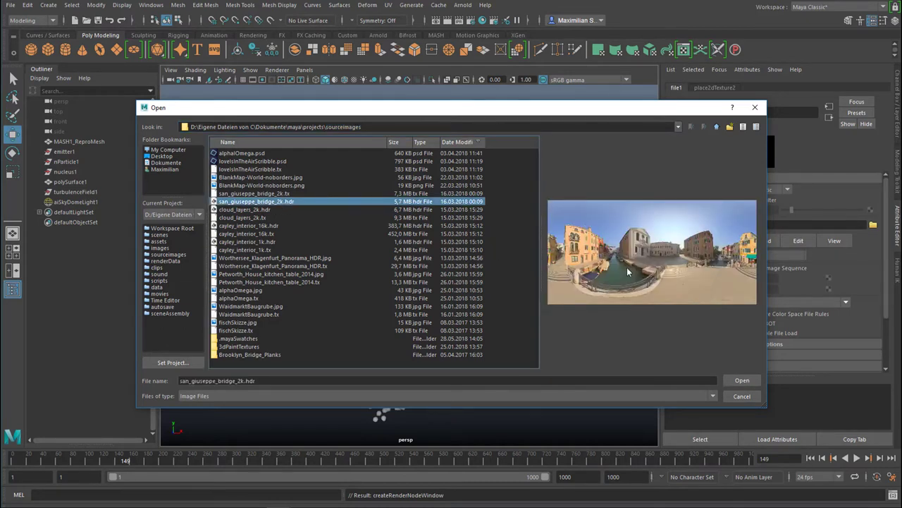
mouse_move(672, 283)
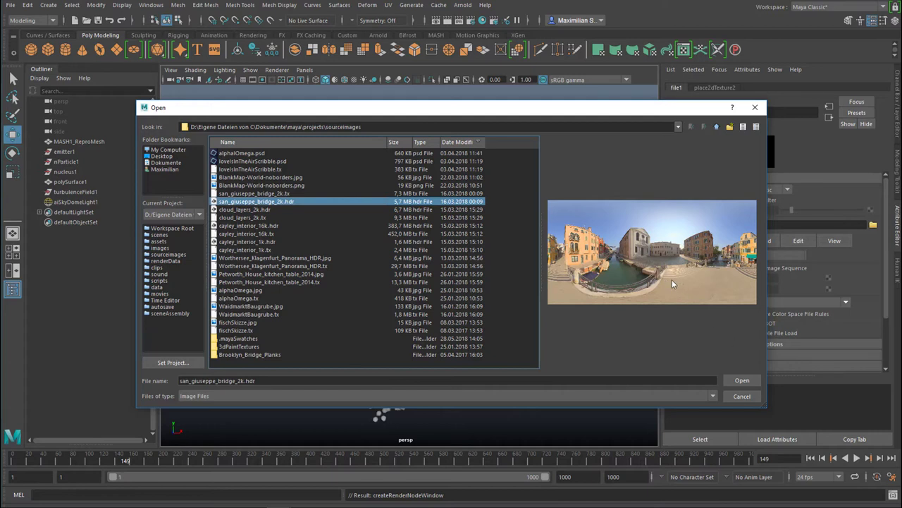
mouse_move(713, 288)
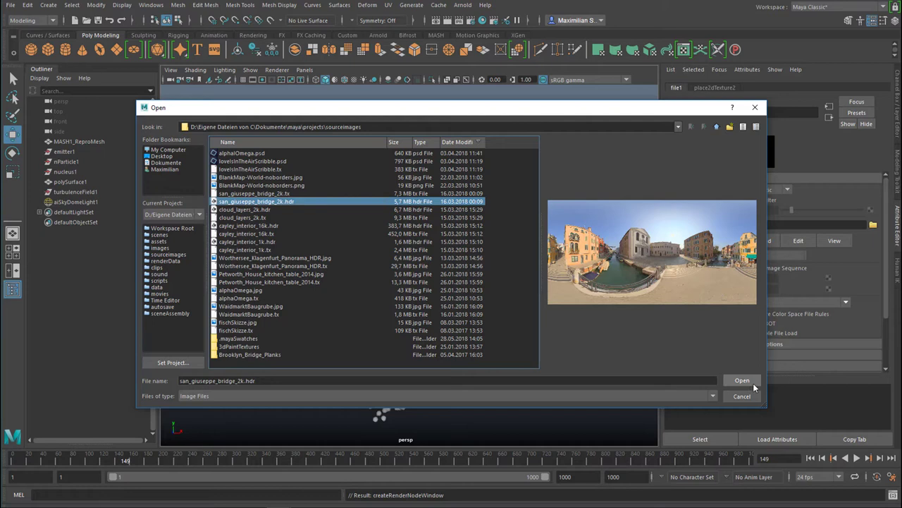
mouse_move(403, 209)
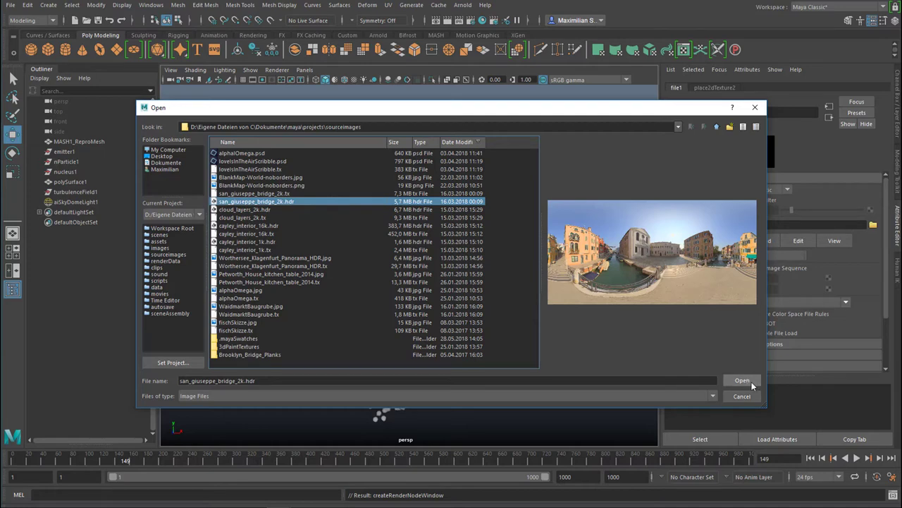
left_click(742, 381)
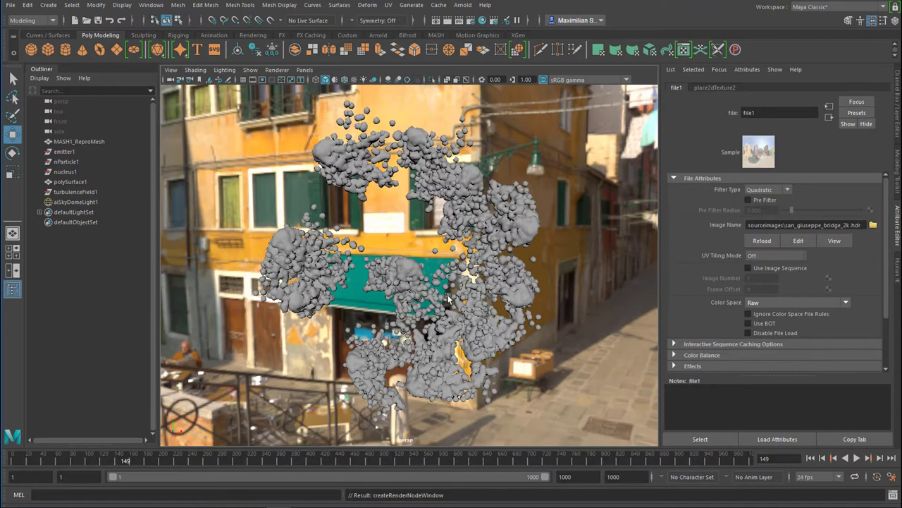
mouse_move(460, 110)
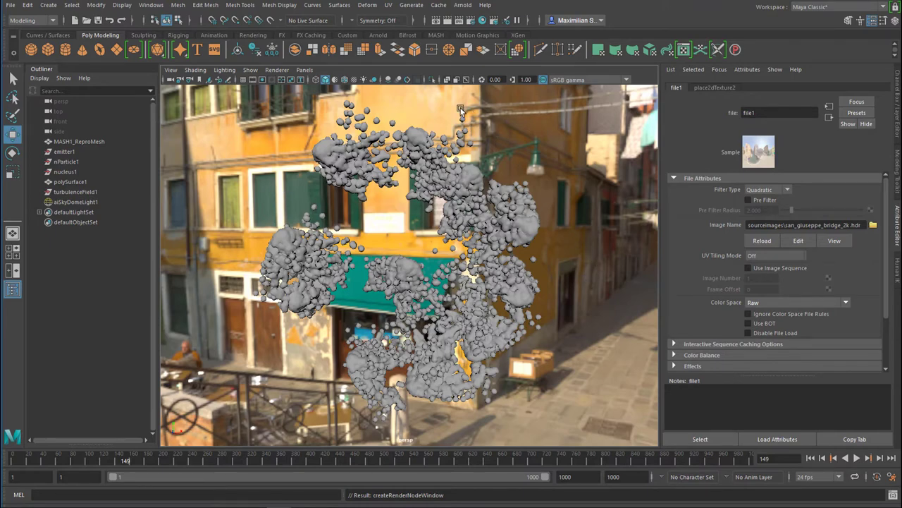
left_click(462, 6)
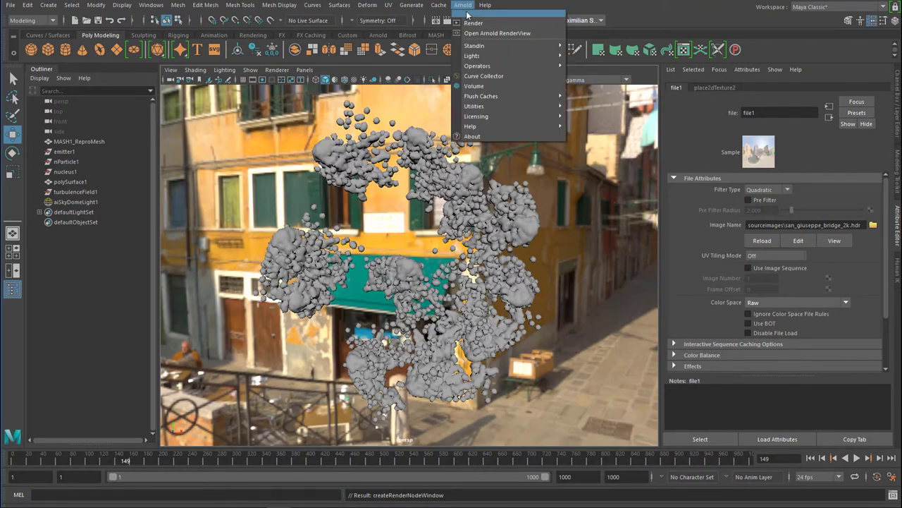
left_click(496, 33)
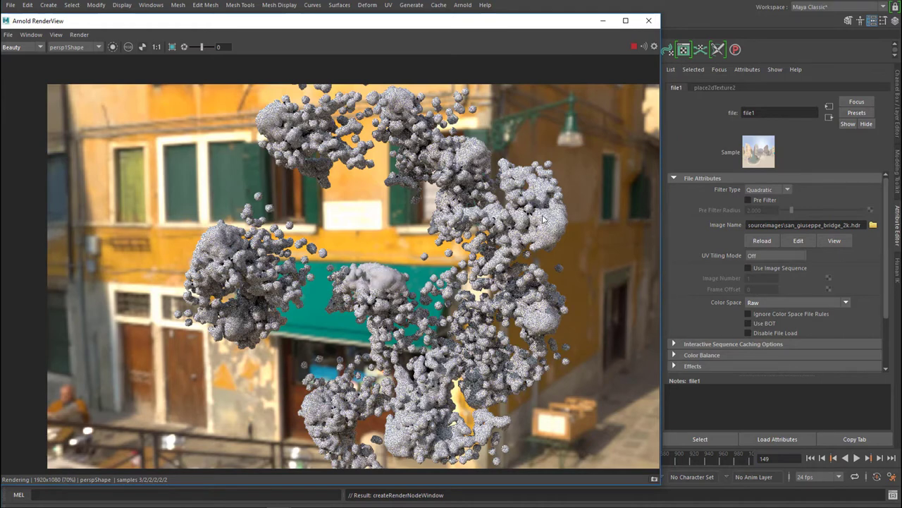
mouse_move(284, 175)
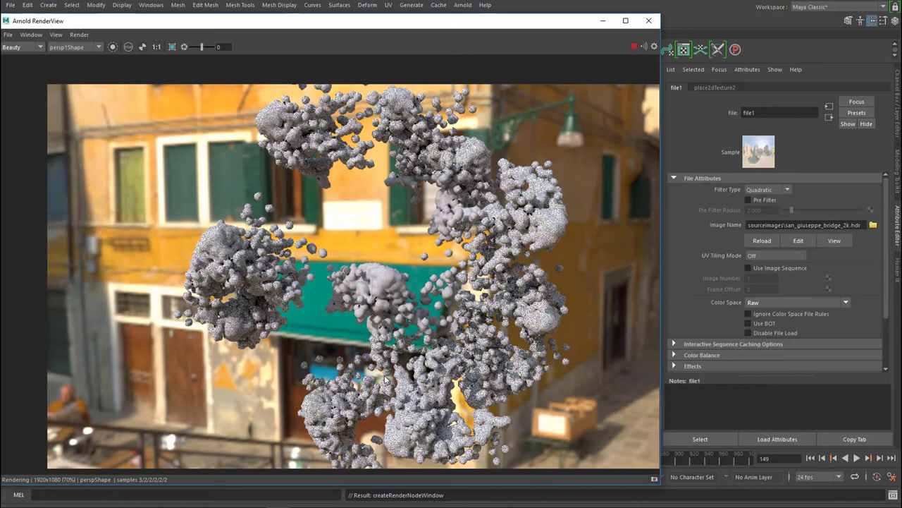
mouse_move(538, 214)
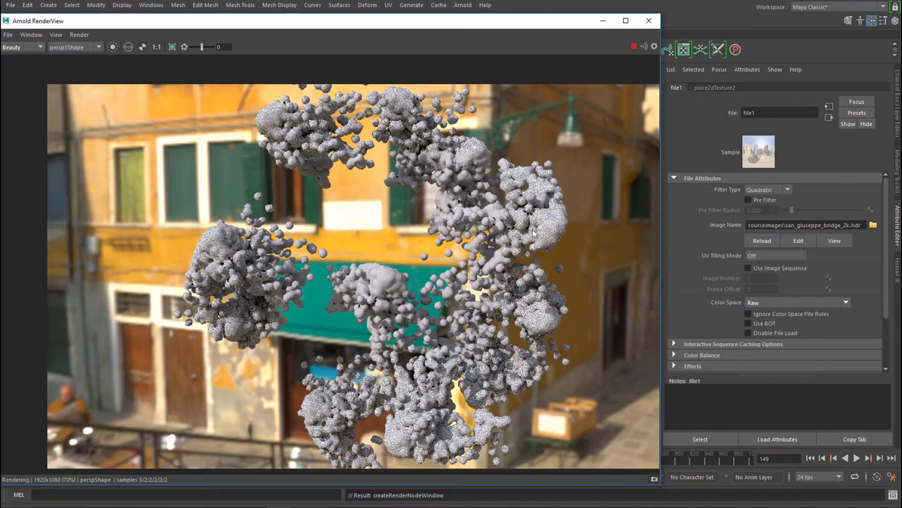
mouse_move(643, 38)
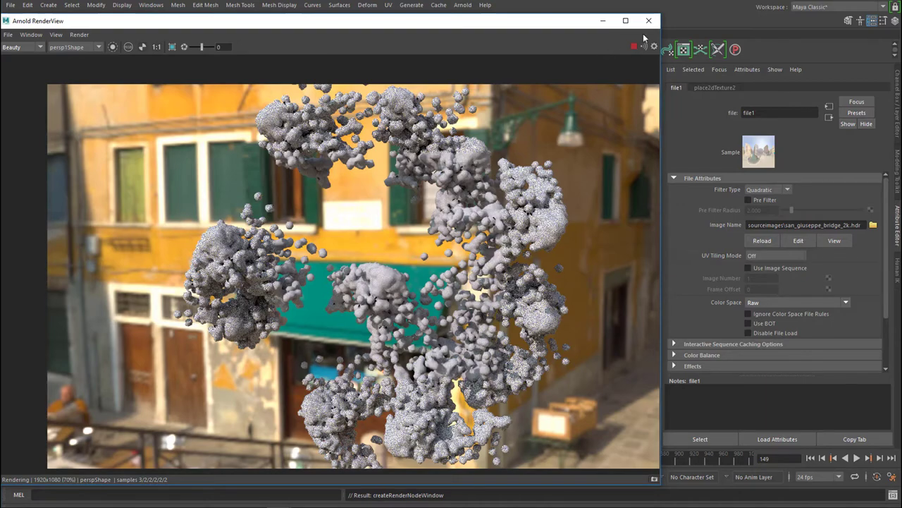
left_click(649, 21)
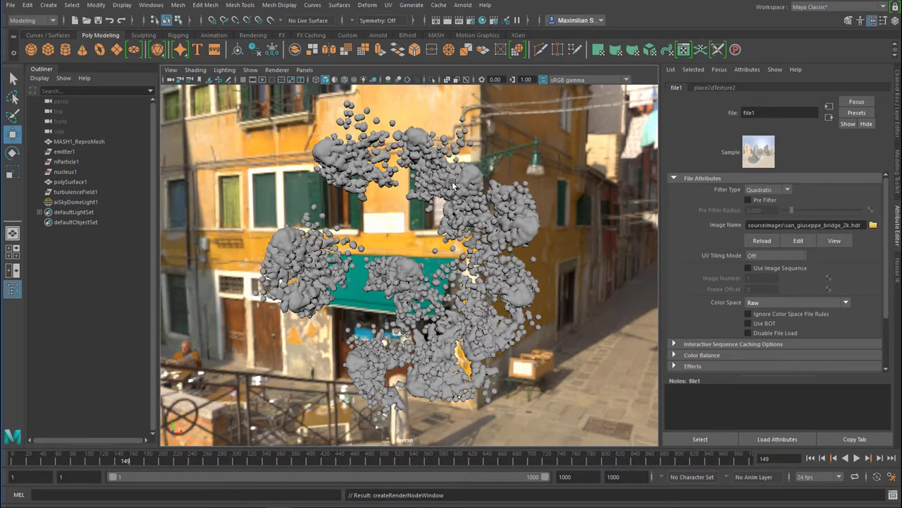
Assign a new aiStandardSurface material to MASH1_ReproMesh and start an Arnold render.
left_click(79, 141)
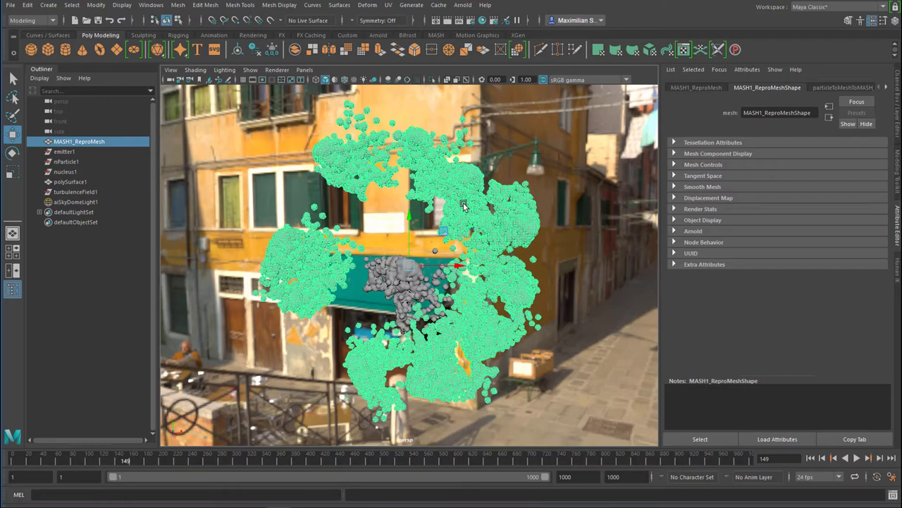
mouse_move(464, 206)
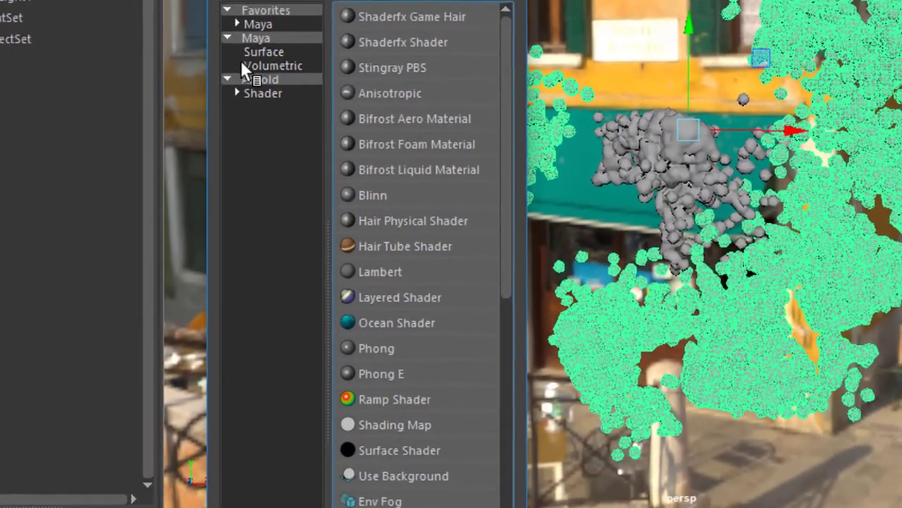
left_click(262, 79)
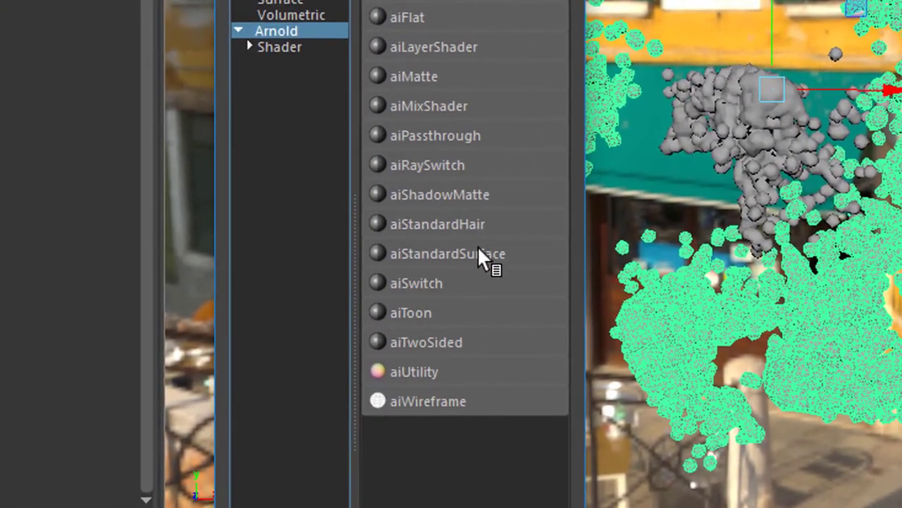
left_click(446, 253)
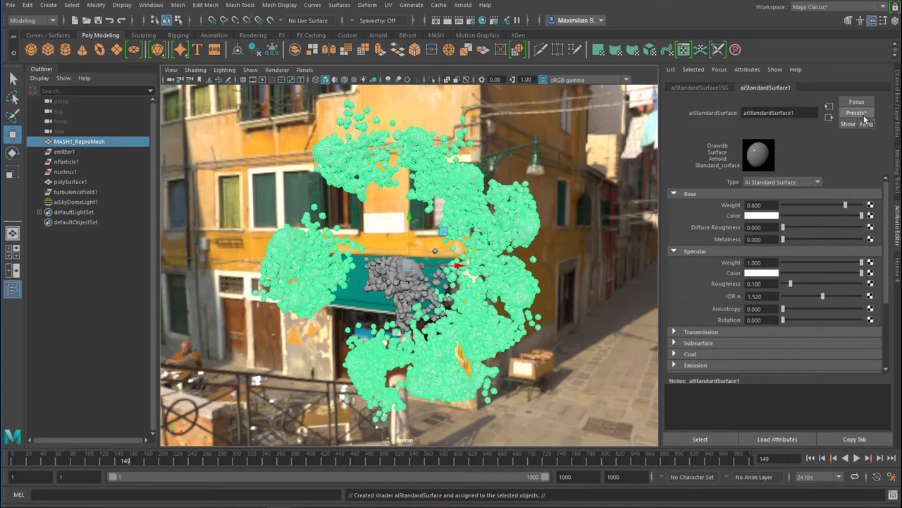
left_click(463, 5)
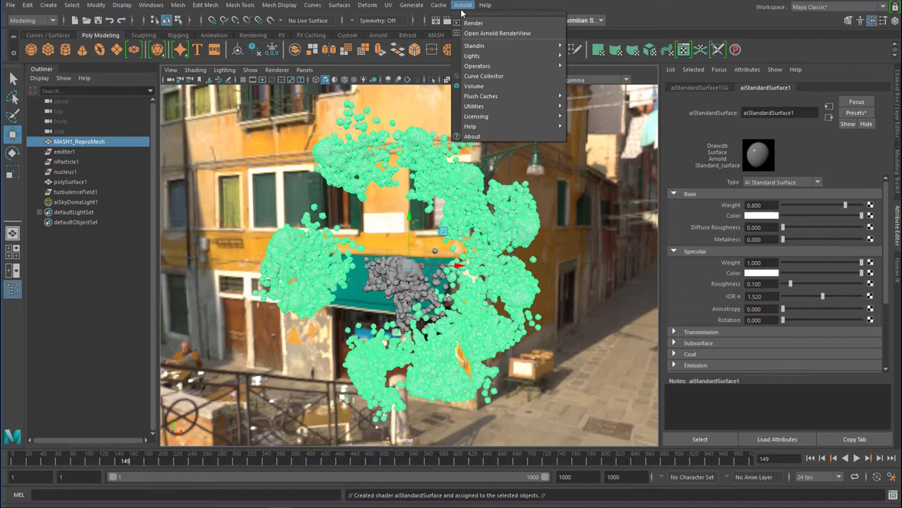
left_click(496, 34)
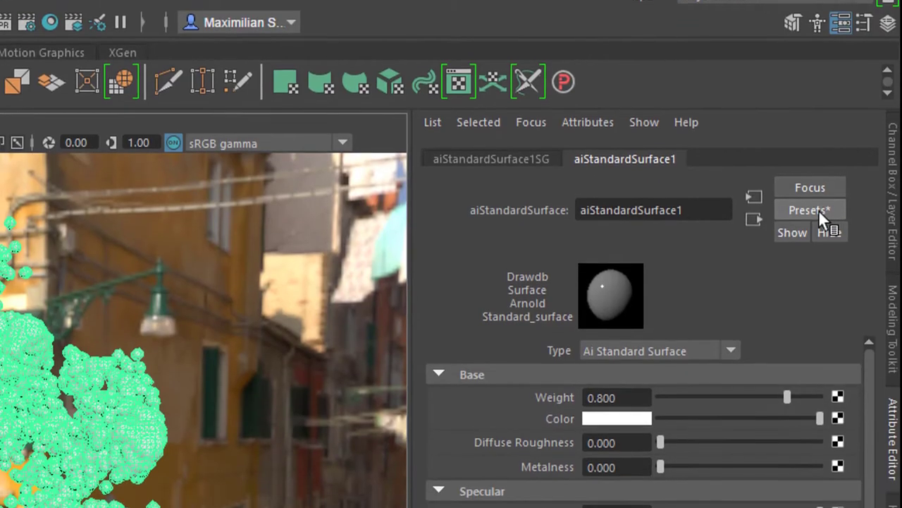
Replace aiStandardSurface1's settings with the Honey preset.
left_click(808, 211)
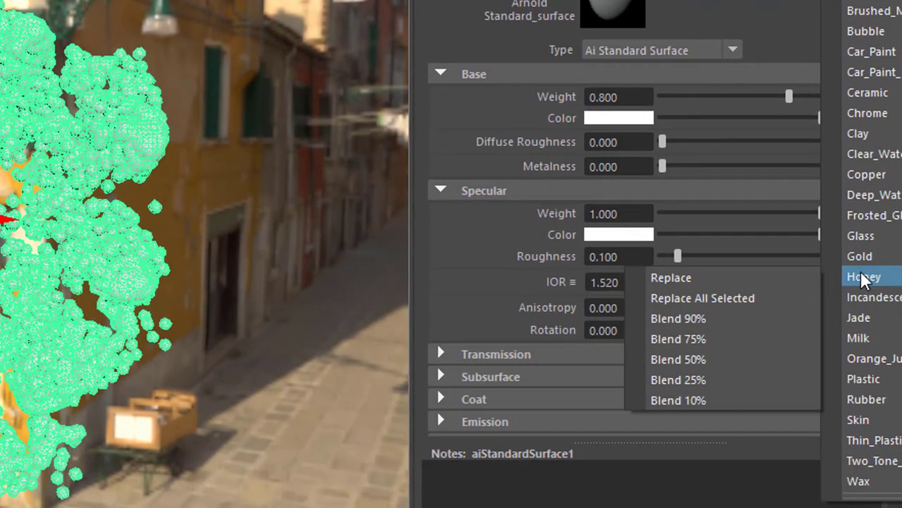
mouse_move(670, 276)
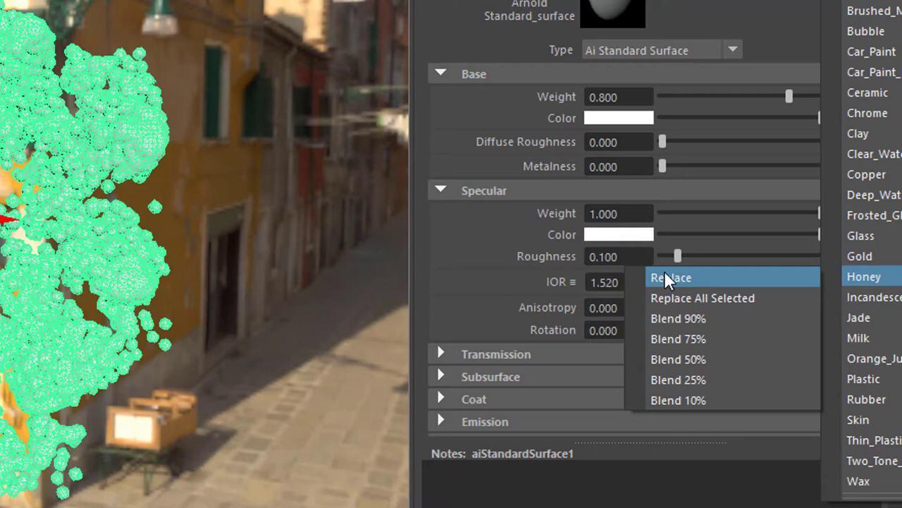
mouse_move(675, 282)
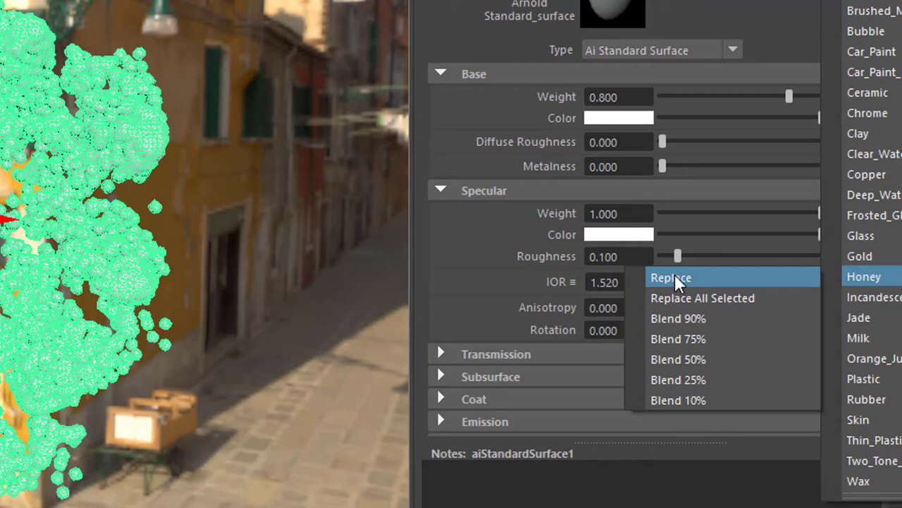
left_click(672, 277)
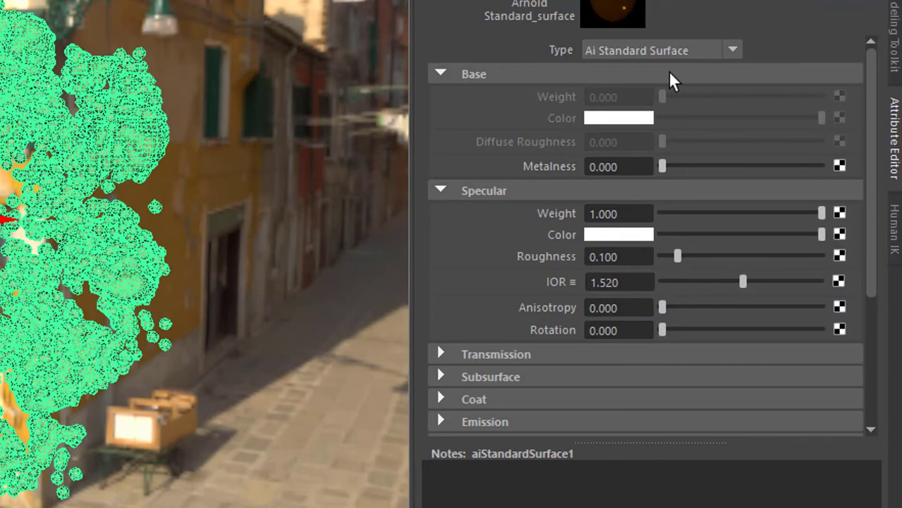
mouse_move(716, 57)
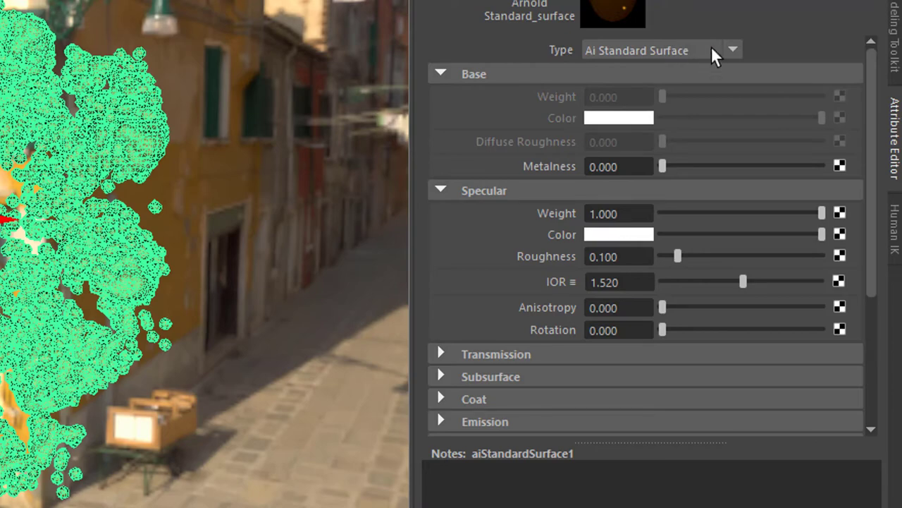
mouse_move(714, 79)
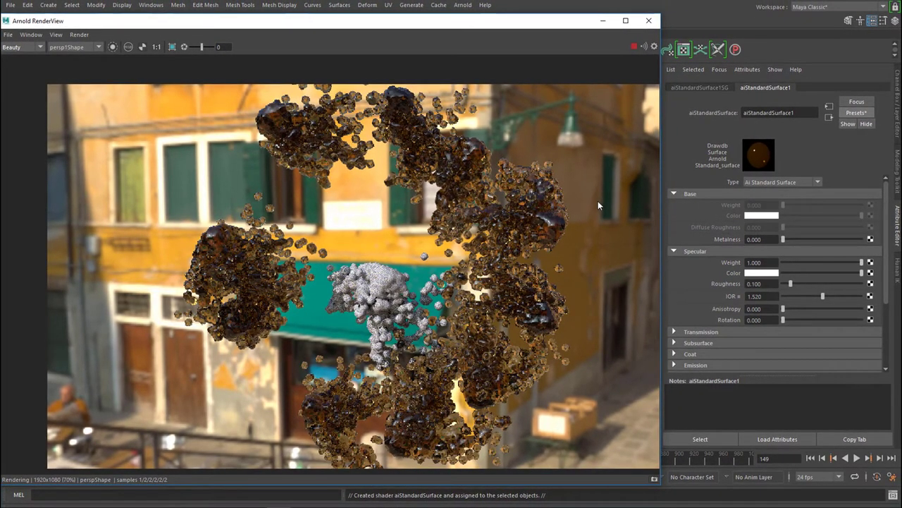
mouse_move(611, 209)
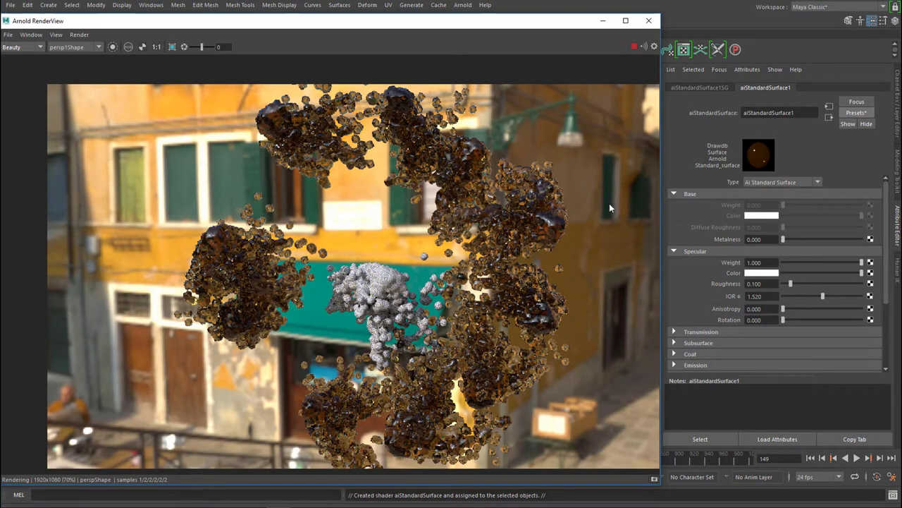
mouse_move(612, 213)
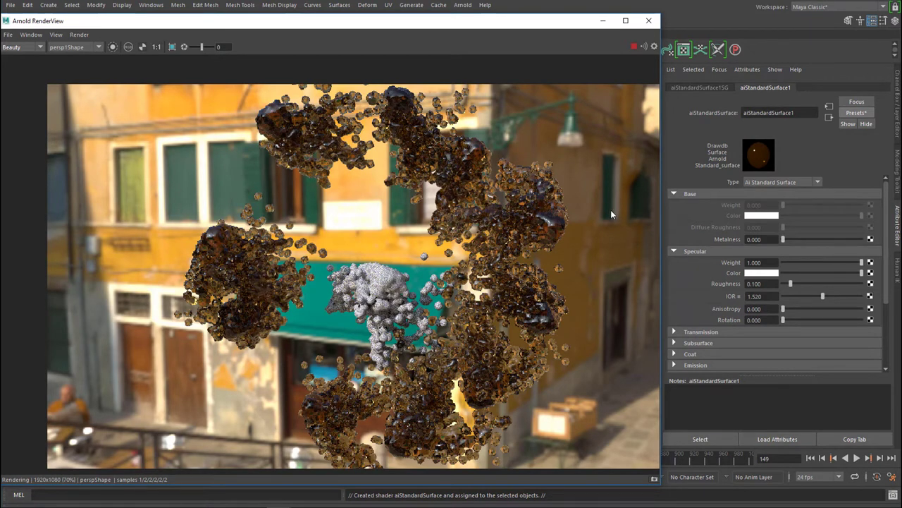
mouse_move(599, 213)
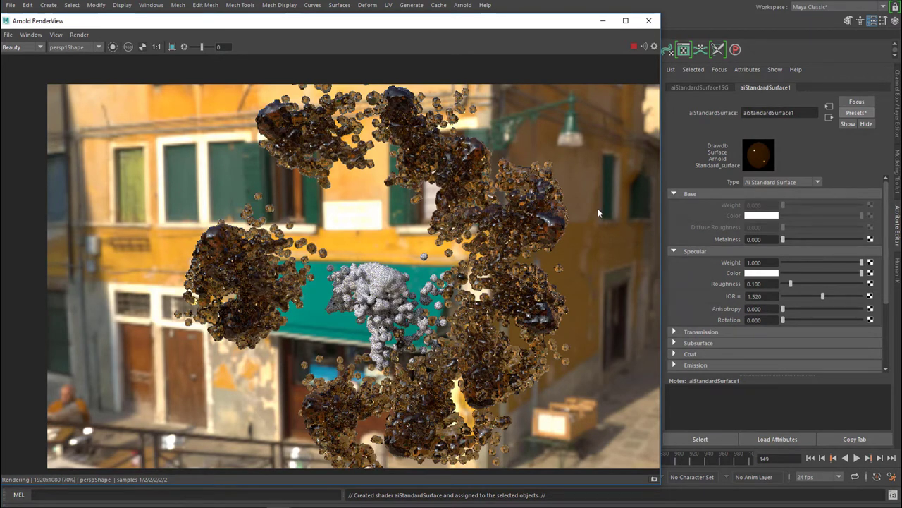
mouse_move(648, 21)
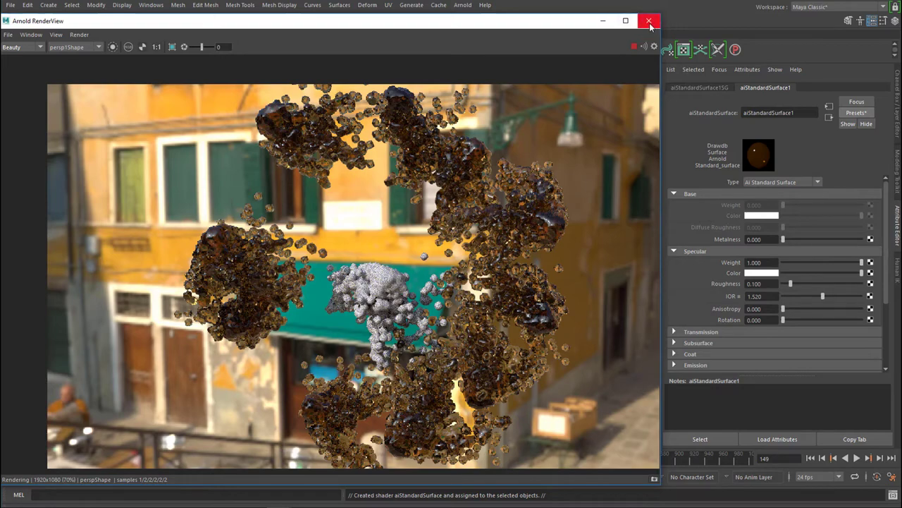
Close the Arnold RenderView showing the honey-amber clusters and return to the viewport.
left_click(649, 21)
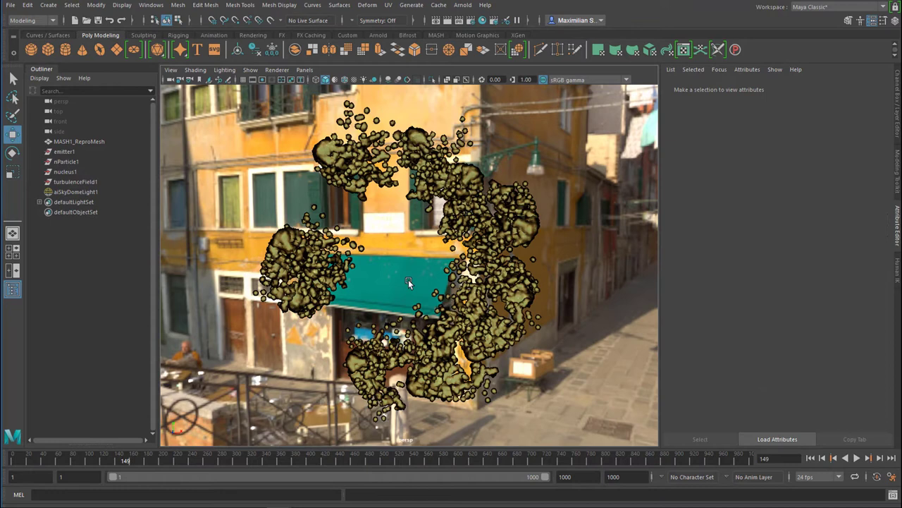
mouse_move(553, 143)
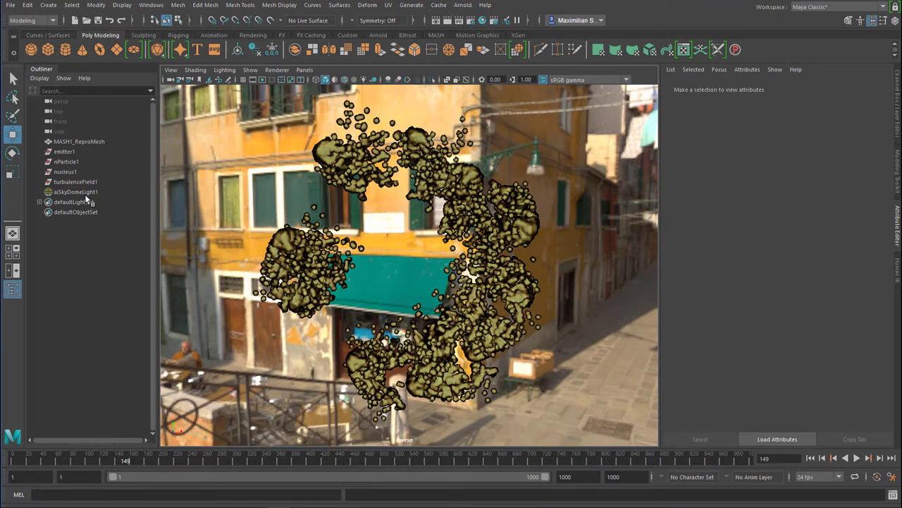
Set aiSkyDomeLight1's Camera visibility to 0 so it lights the clusters unseen.
left_click(76, 192)
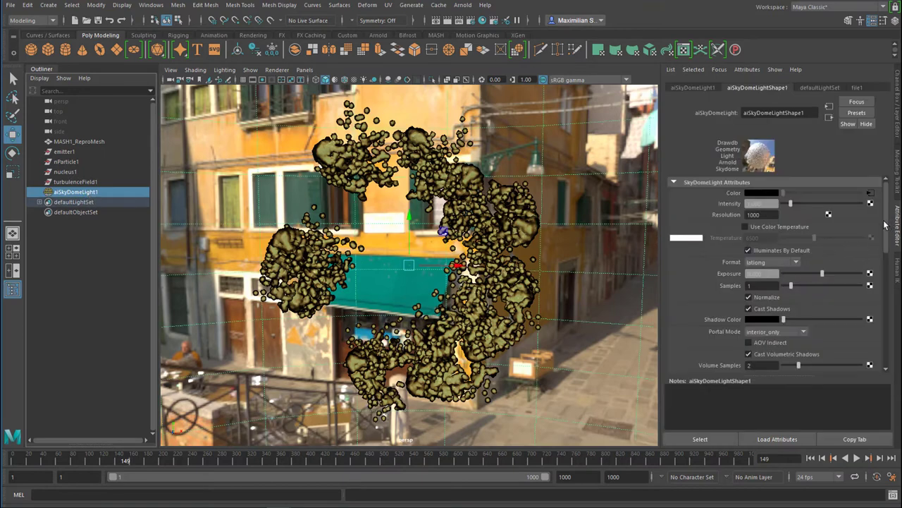
scroll("down", 3)
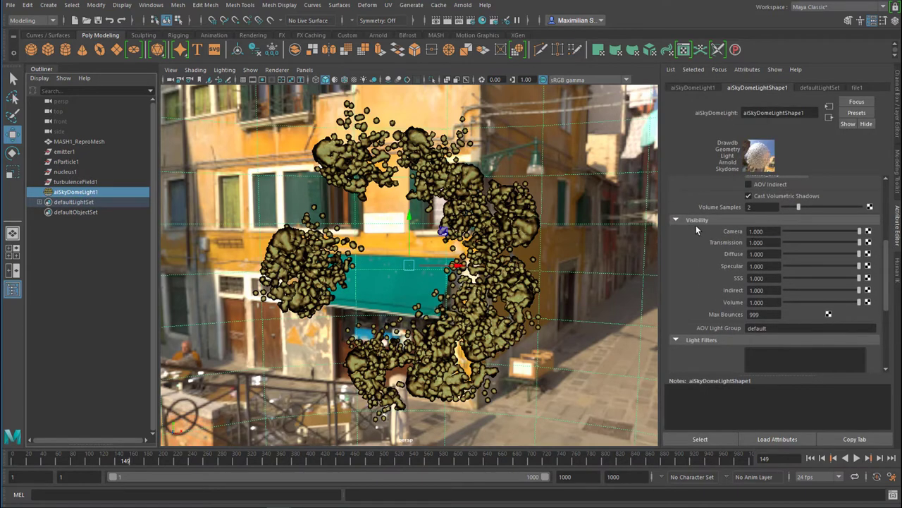
mouse_move(708, 234)
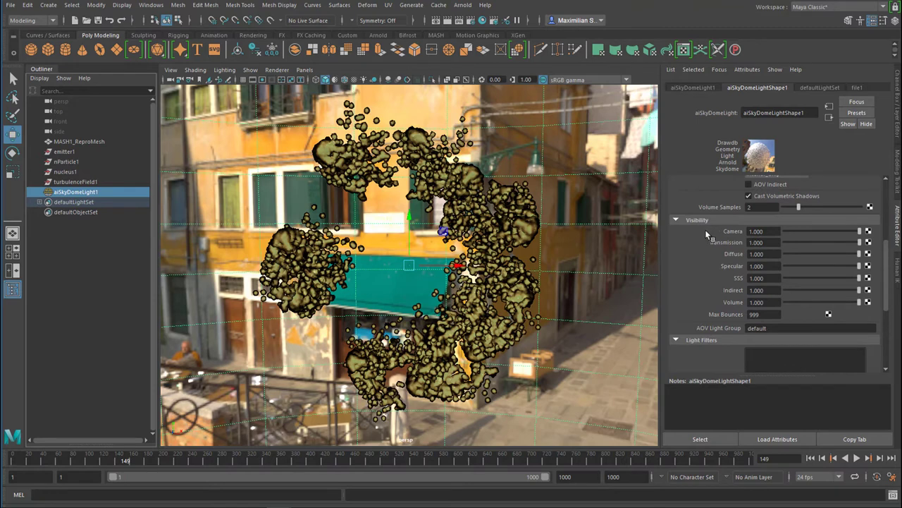
mouse_move(590, 195)
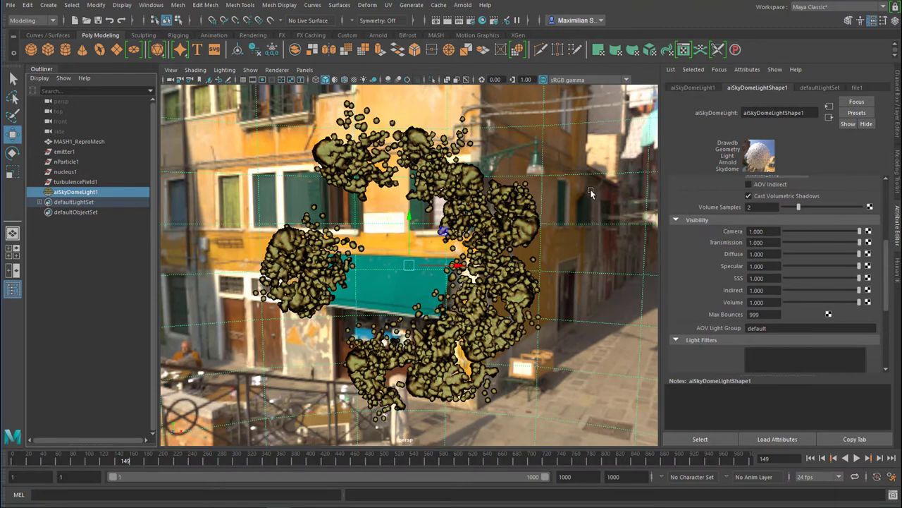
mouse_move(499, 217)
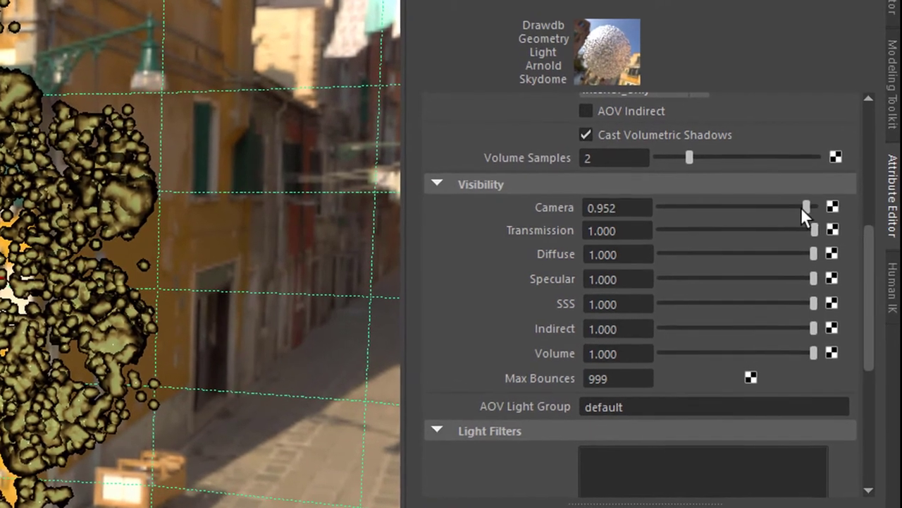
left_click_drag(807, 206, 660, 205)
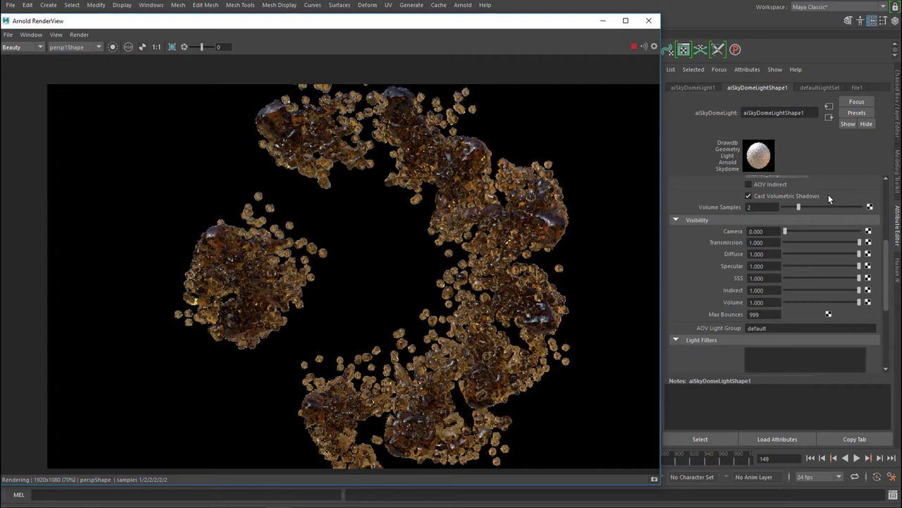
mouse_move(815, 240)
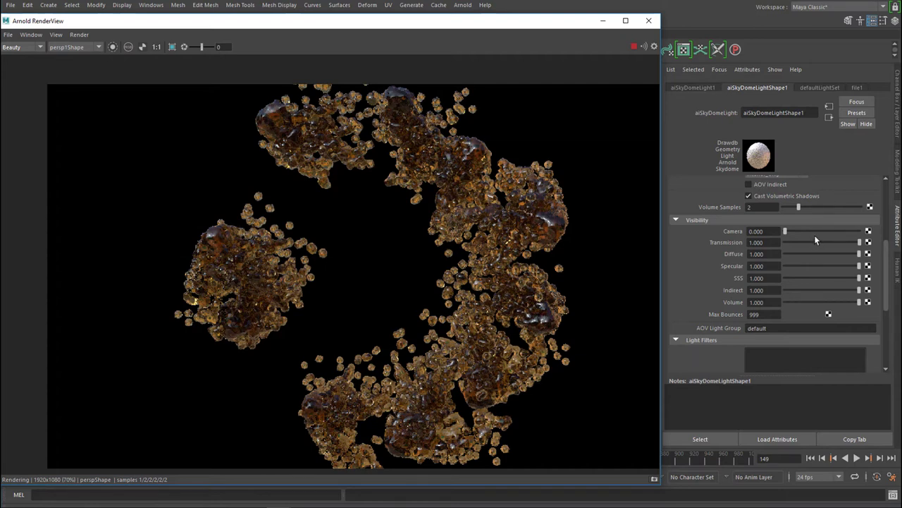
mouse_move(819, 235)
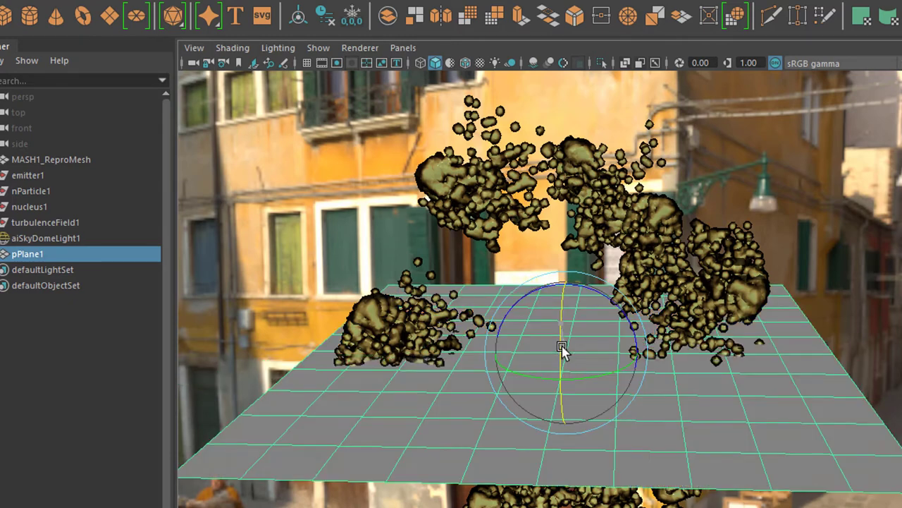
Rotate pPlane1 upright so it stands behind the honey clusters as a backdrop.
left_click_drag(563, 349, 571, 480)
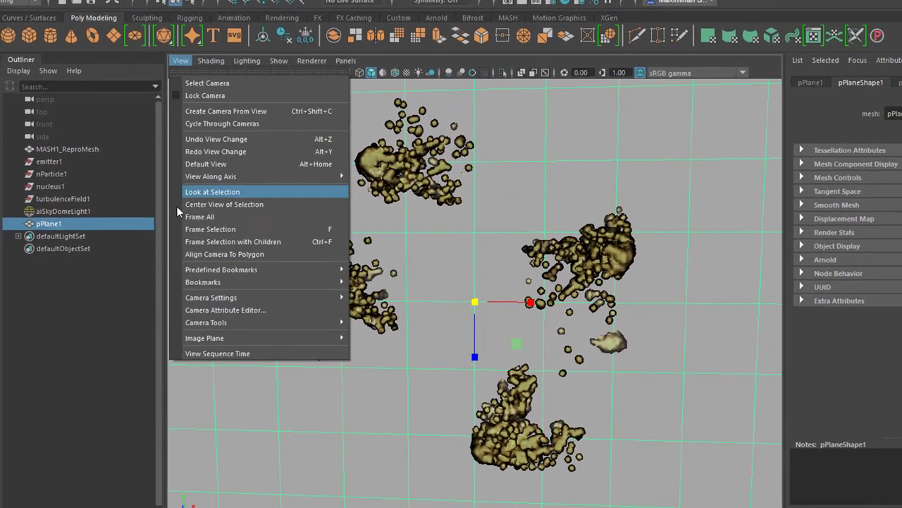
Enable the camera gate display so the render frame outlines the plane and clusters.
left_click(211, 296)
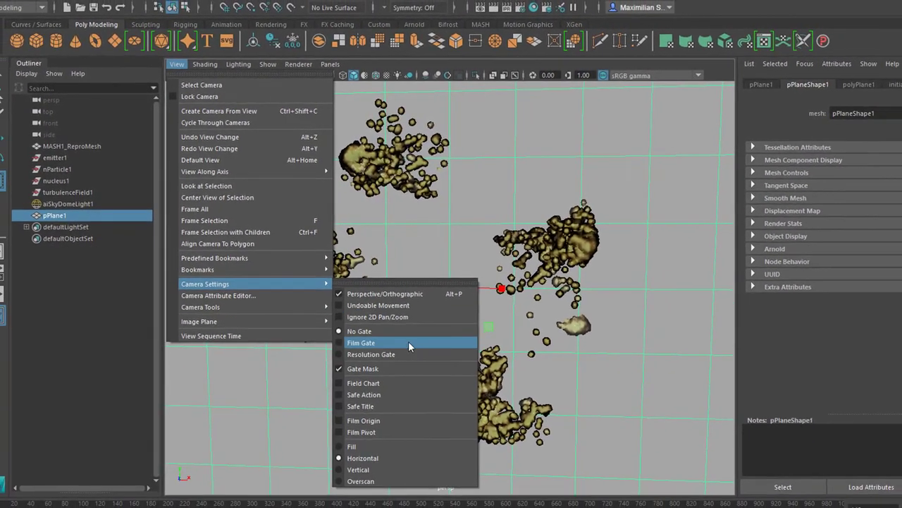
left_click(361, 342)
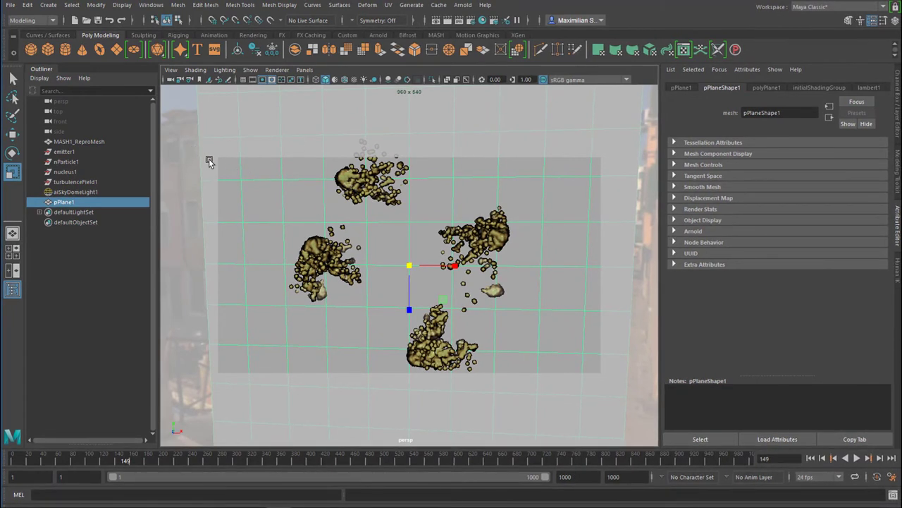
mouse_move(423, 380)
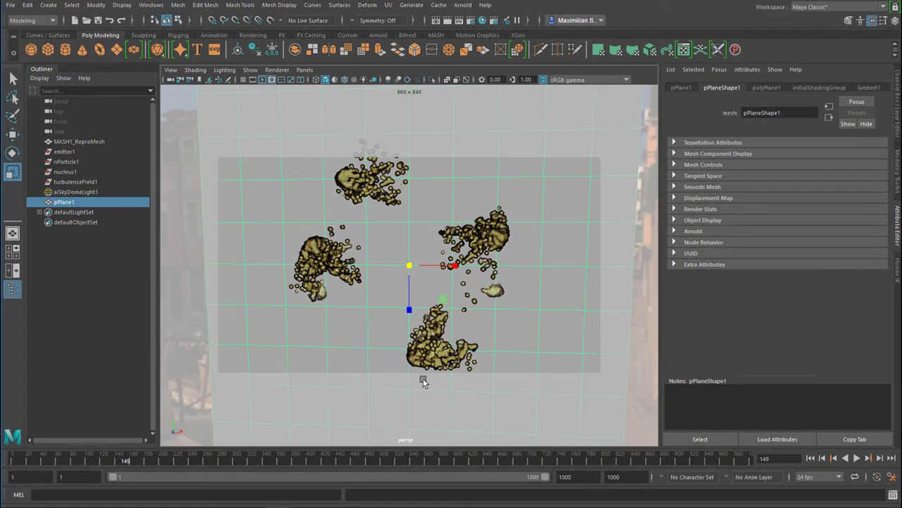
mouse_move(463, 6)
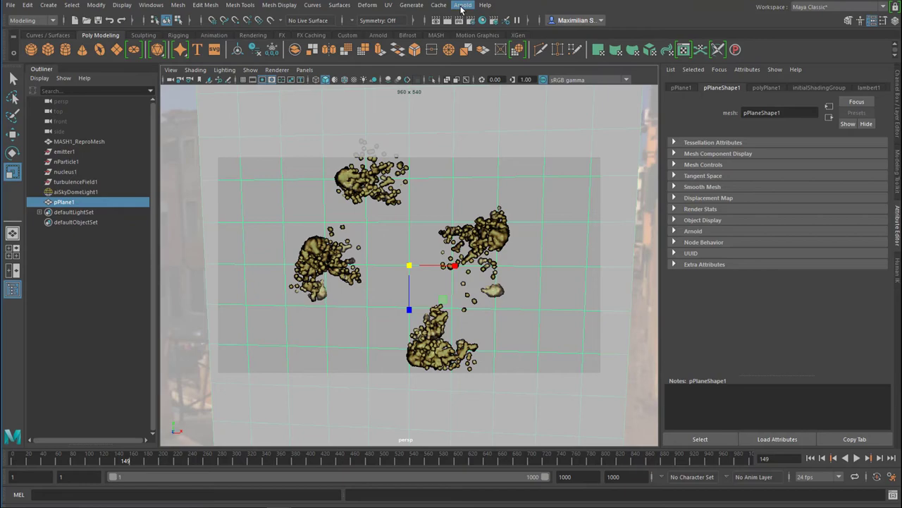
Show the plane's lambert1 material attributes and check the backdrop placement.
left_click(463, 6)
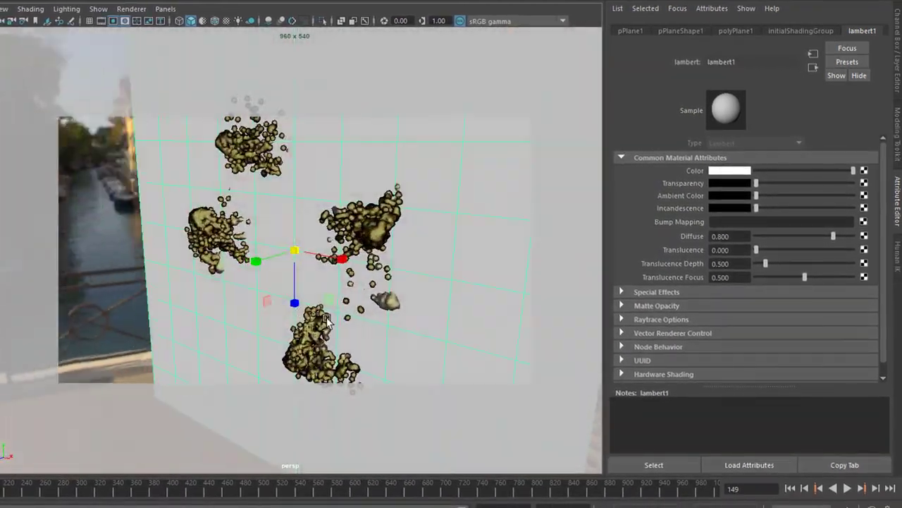
left_click_drag(324, 317, 289, 331)
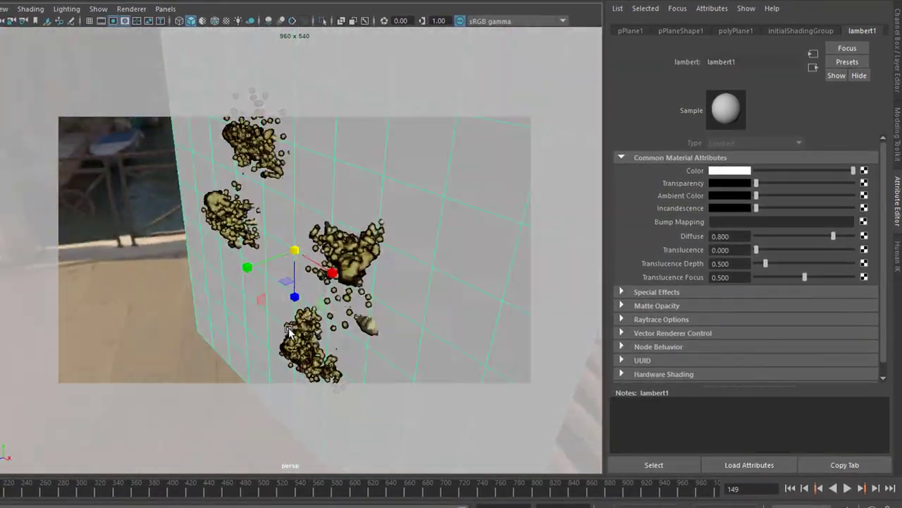